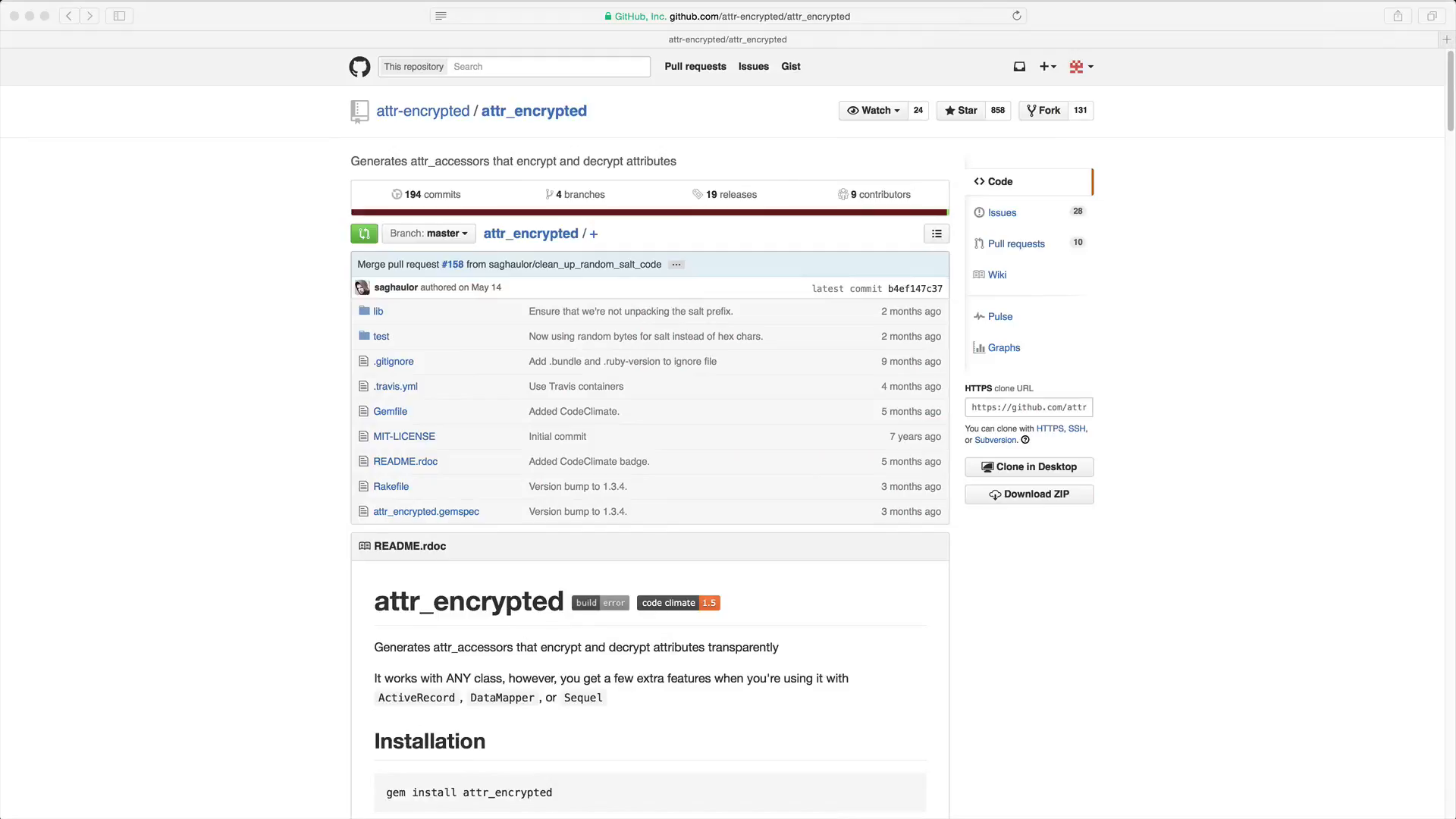
pyautogui.moveTo(1070, 360)
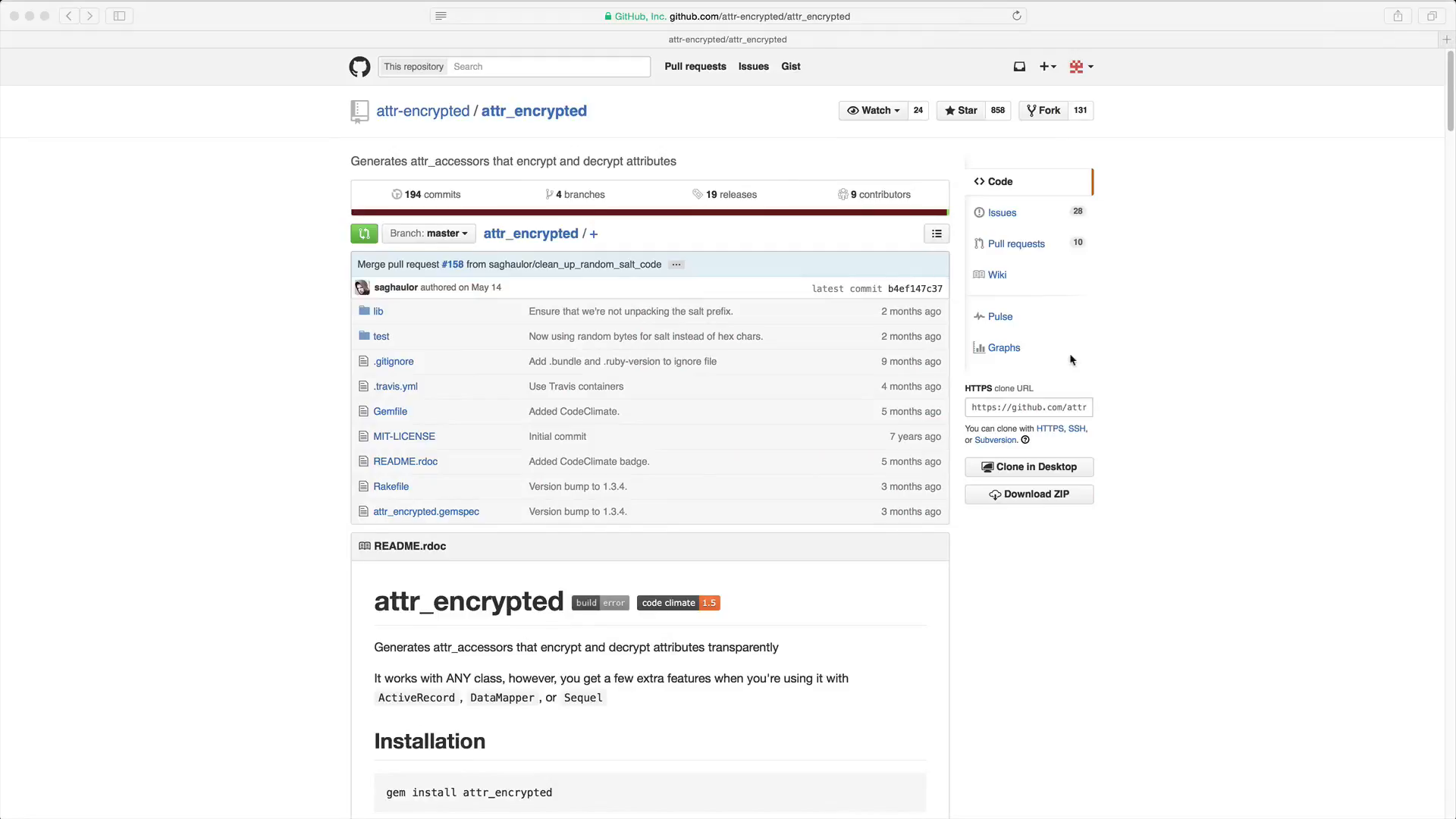
pyautogui.moveTo(1272, 473)
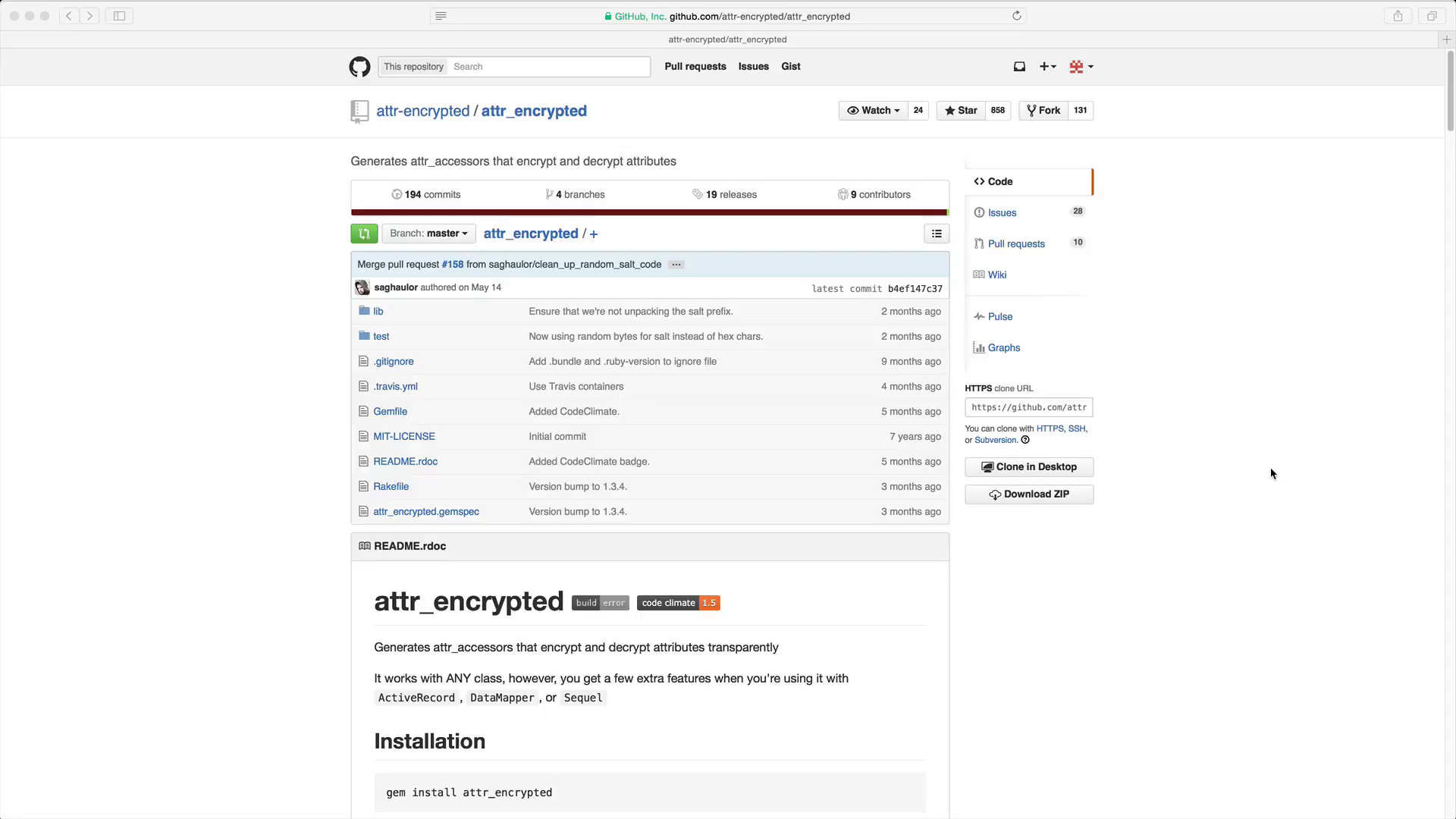
pyautogui.moveTo(1270, 472)
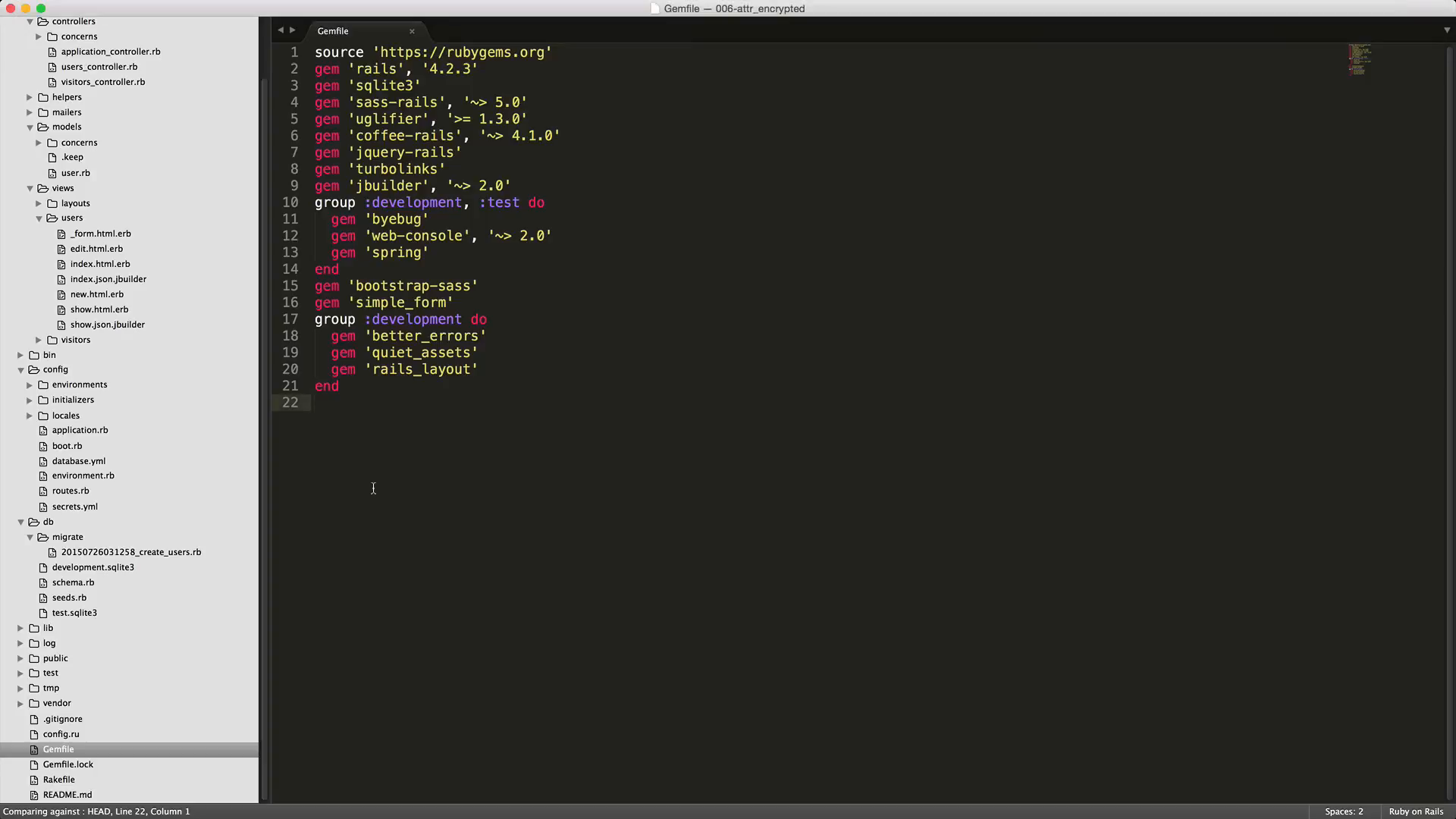
# - Append gem 'attr_encrypted' to the Gemfile and save it
pyautogui.write("gem 'attr_encrypted'")
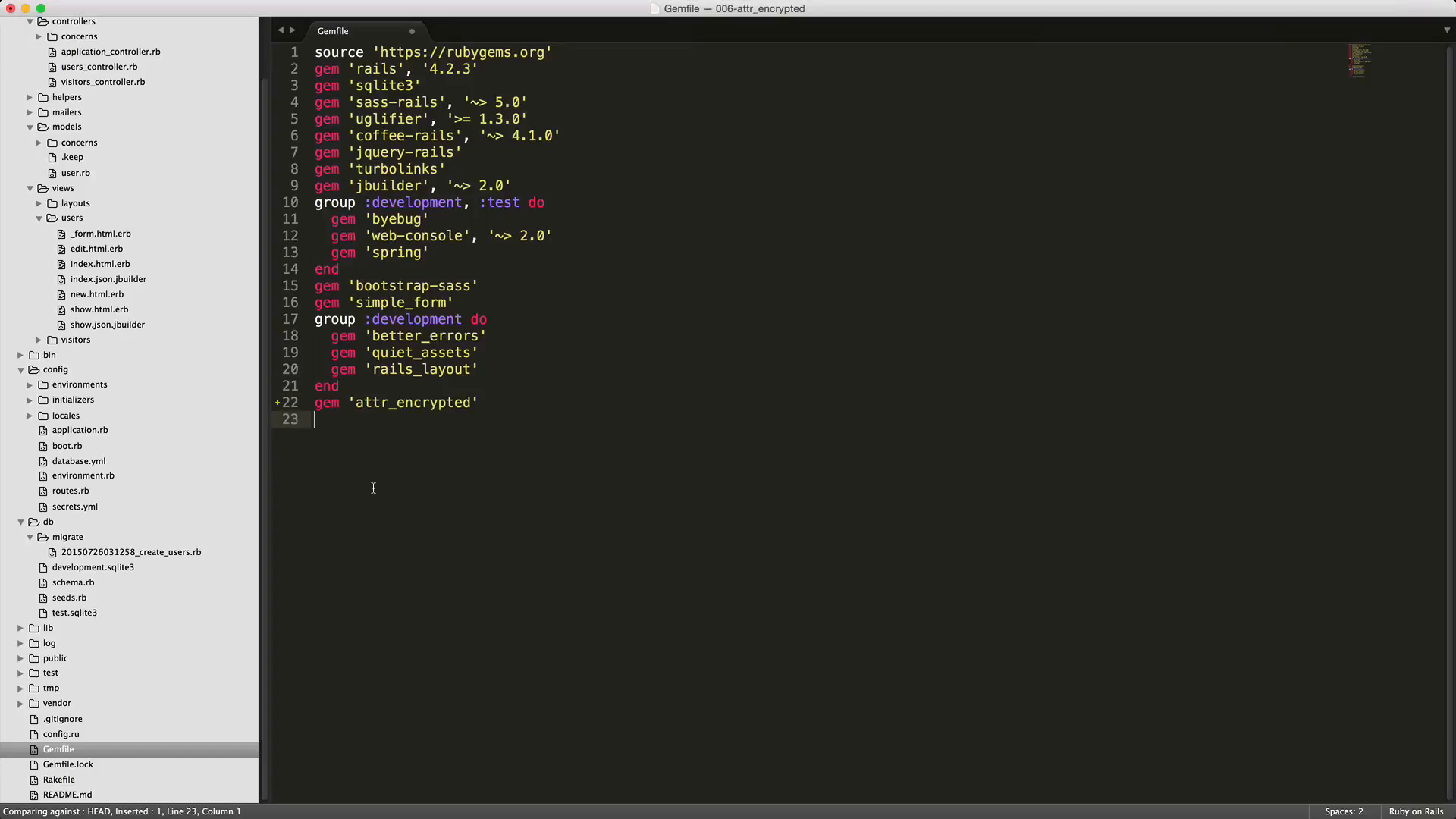
pyautogui.press('cmd+s')
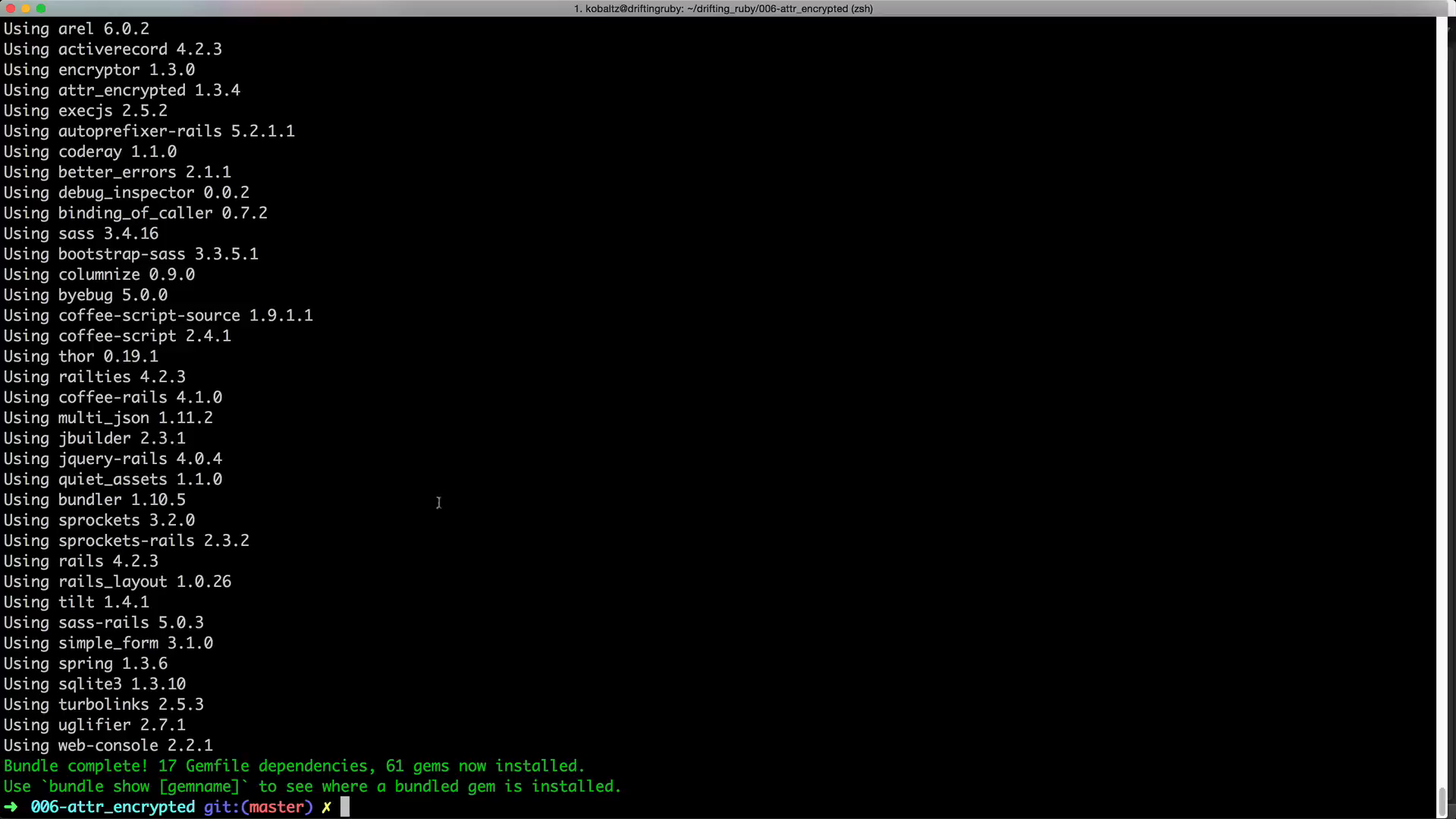
pyautogui.moveTo(483, 617)
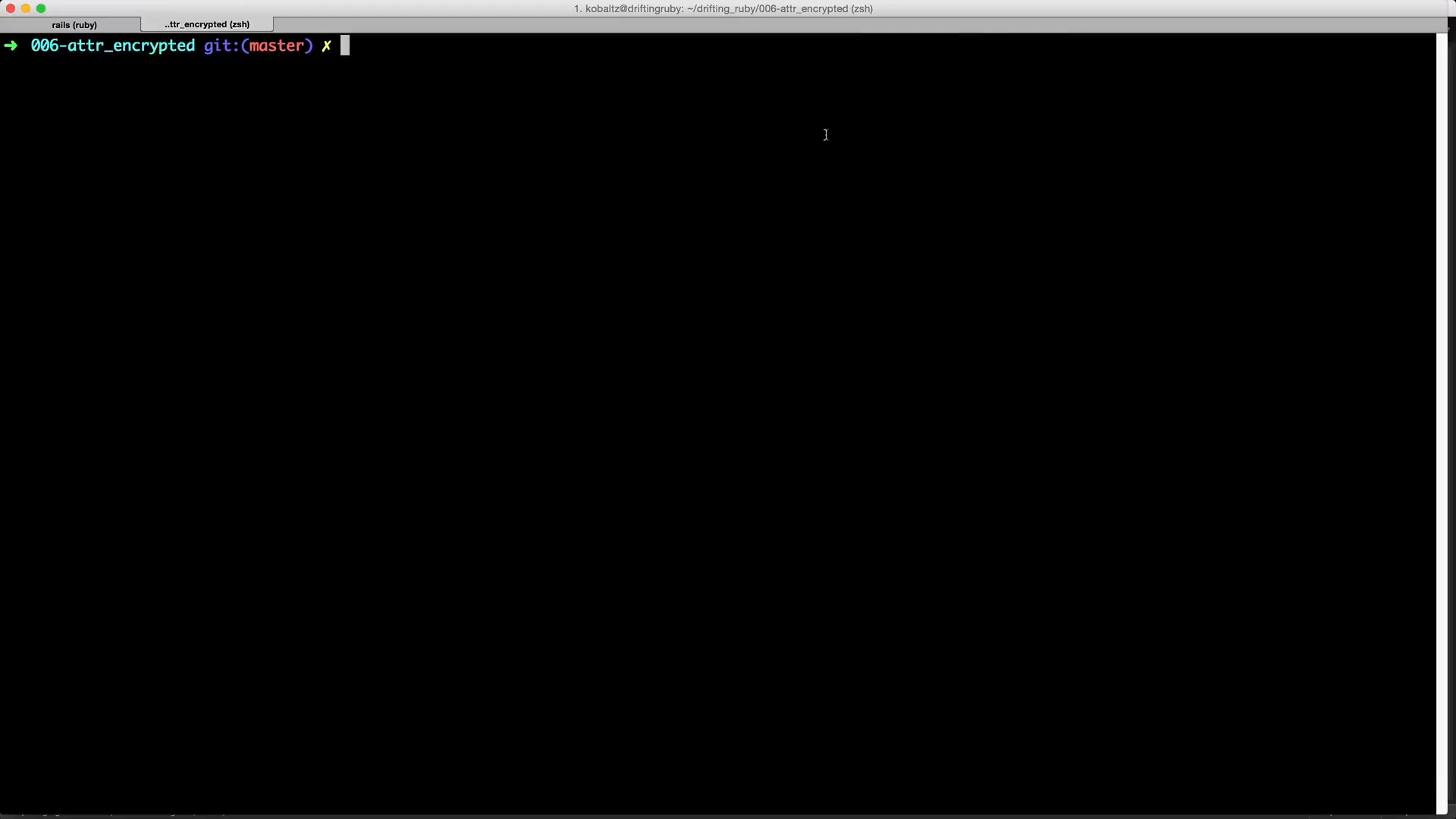
pyautogui.moveTo(835, 142)
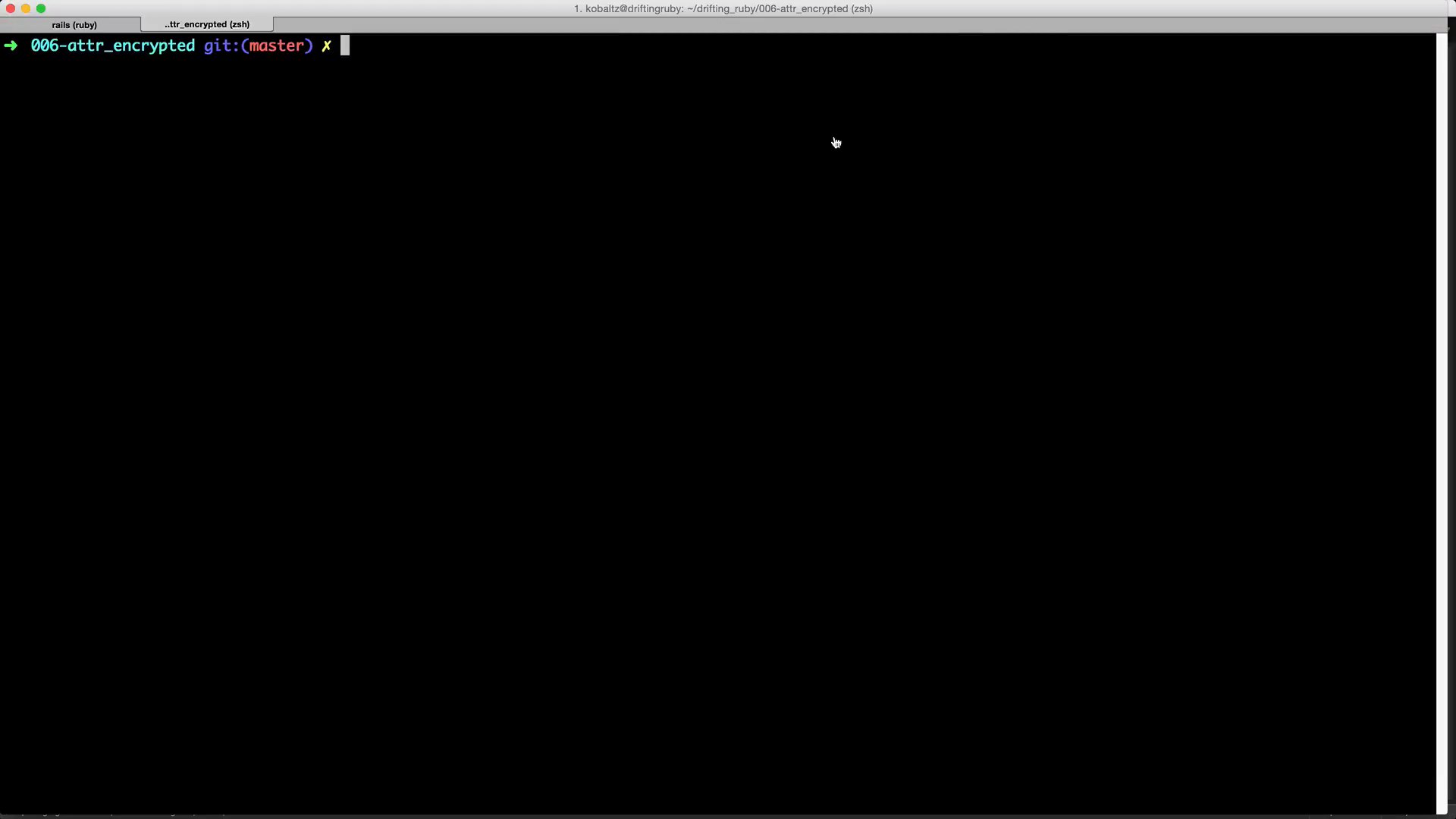
# - Generate the migration add_message_to_users with an encrypted_message column
pyautogui.write('rails')
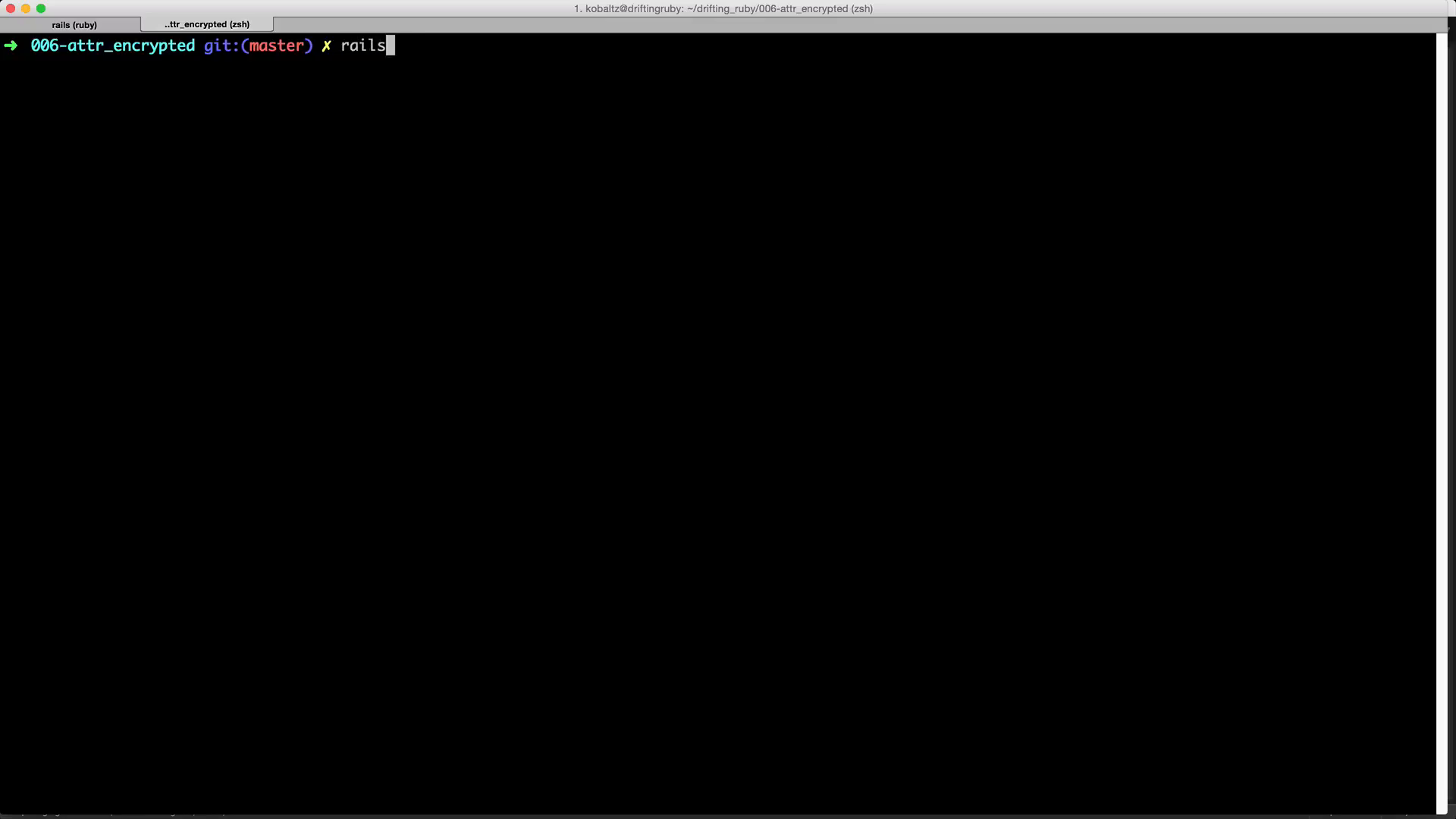
pyautogui.write('g migration')
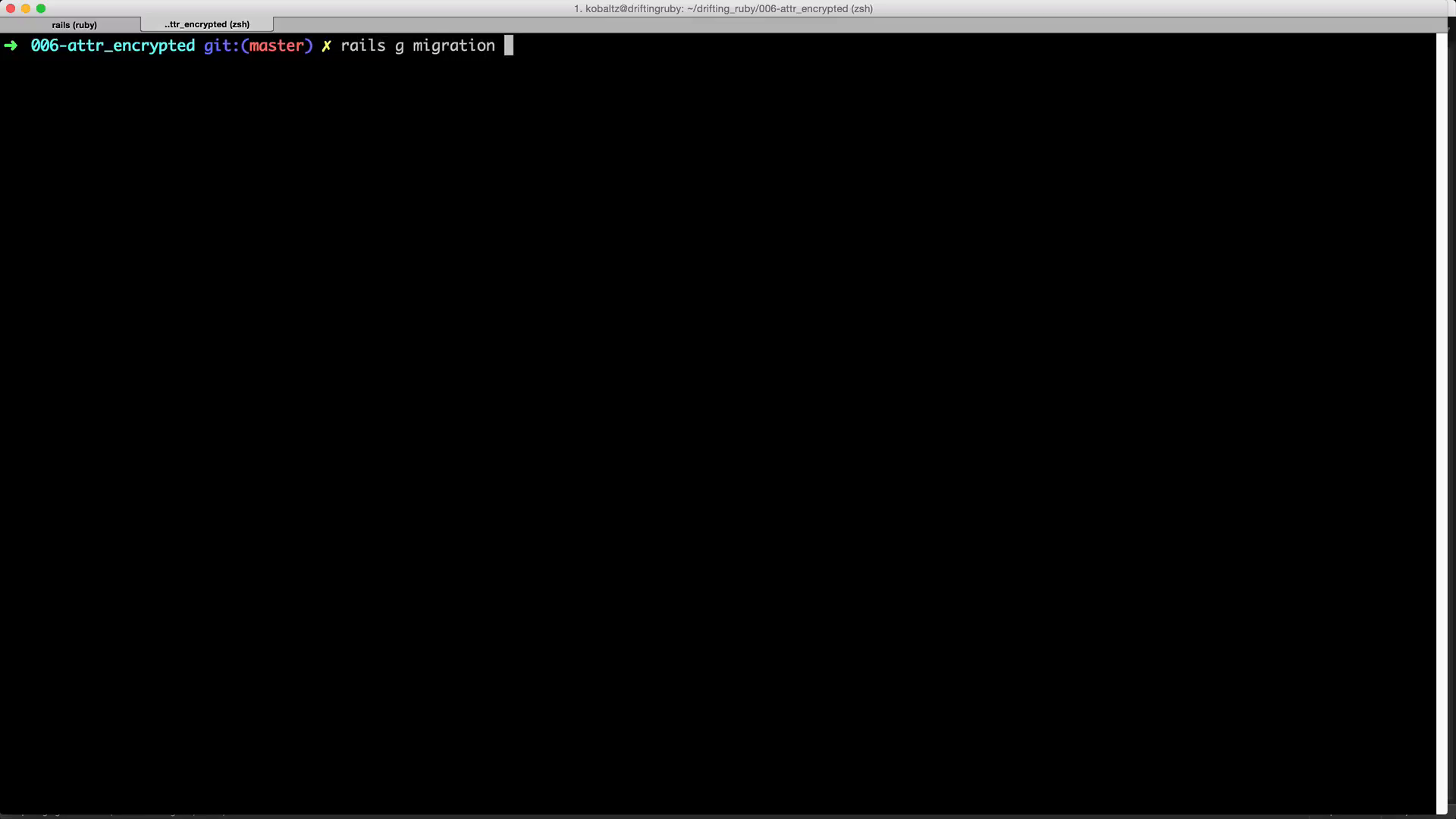
pyautogui.write('add_message')
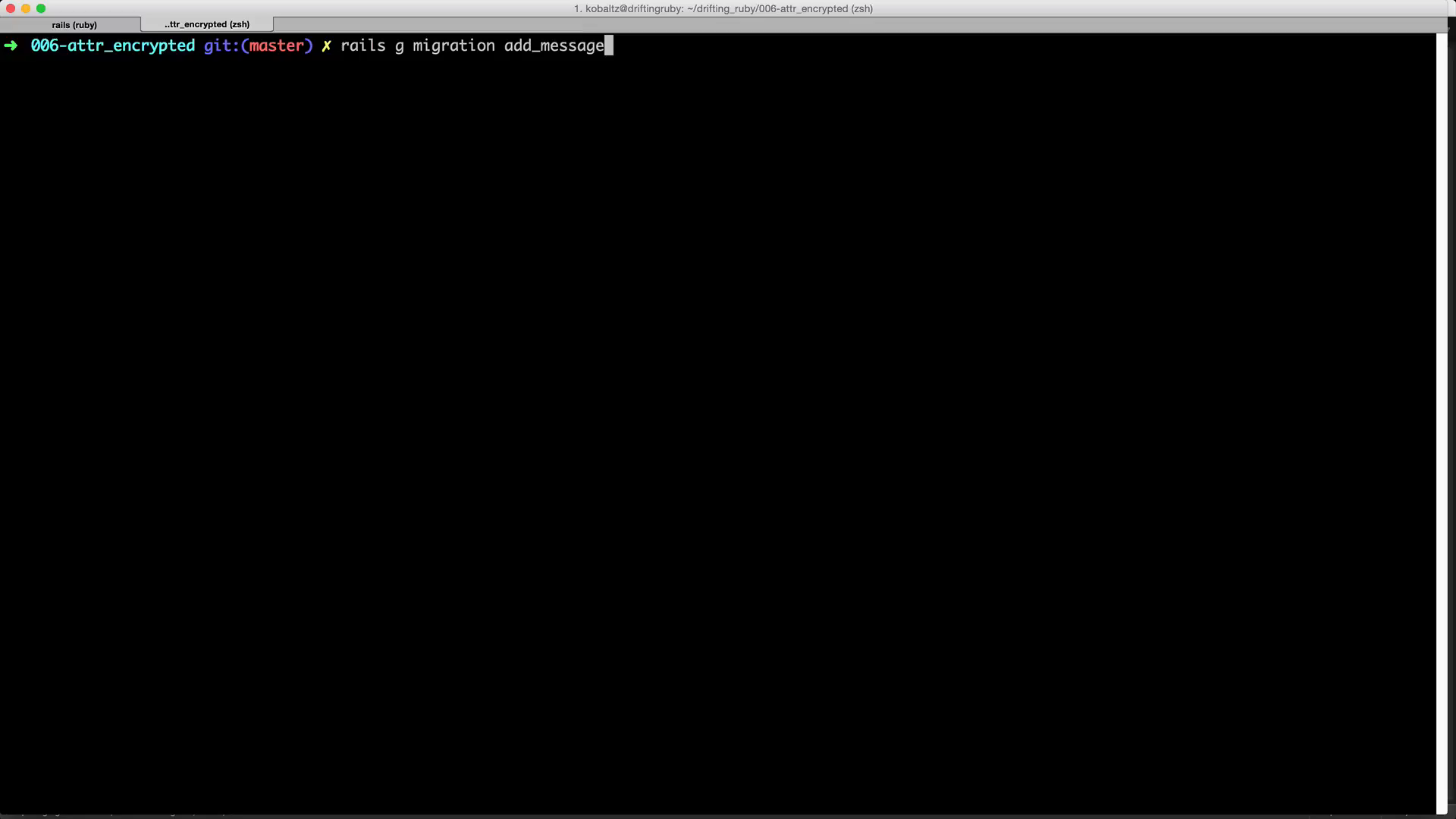
pyautogui.write('_to_users')
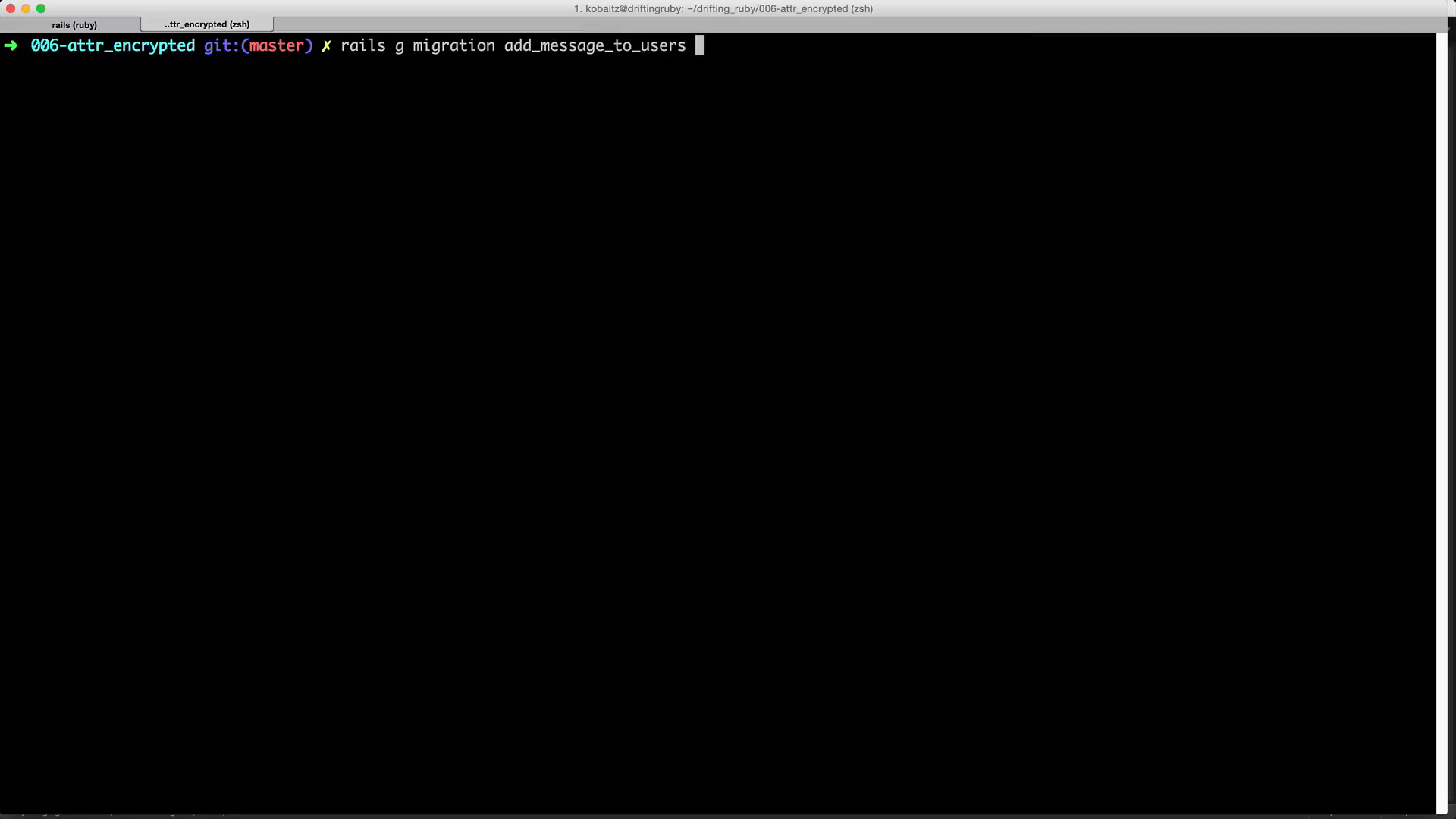
pyautogui.write('ec')
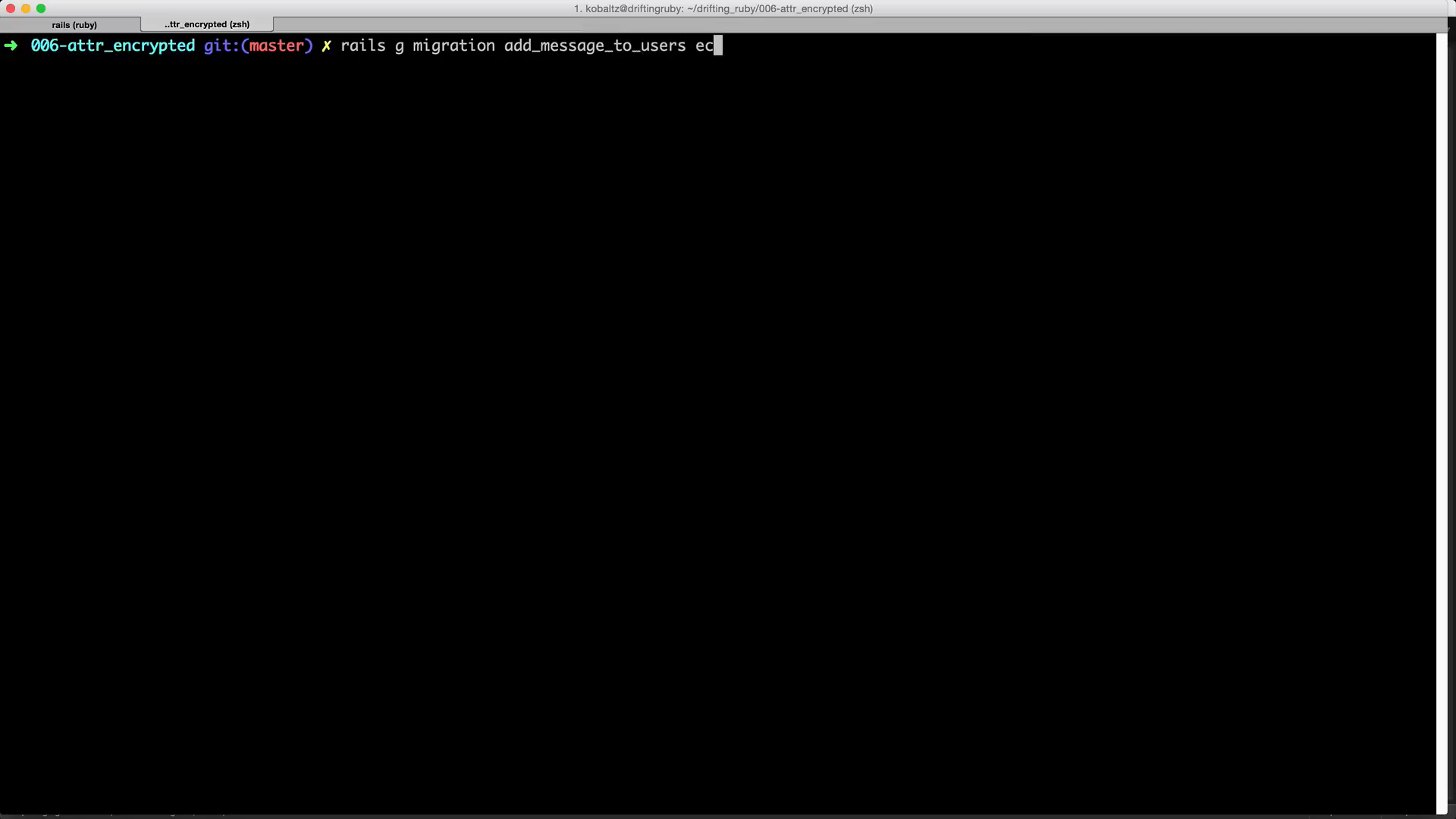
pyautogui.write('ncr')
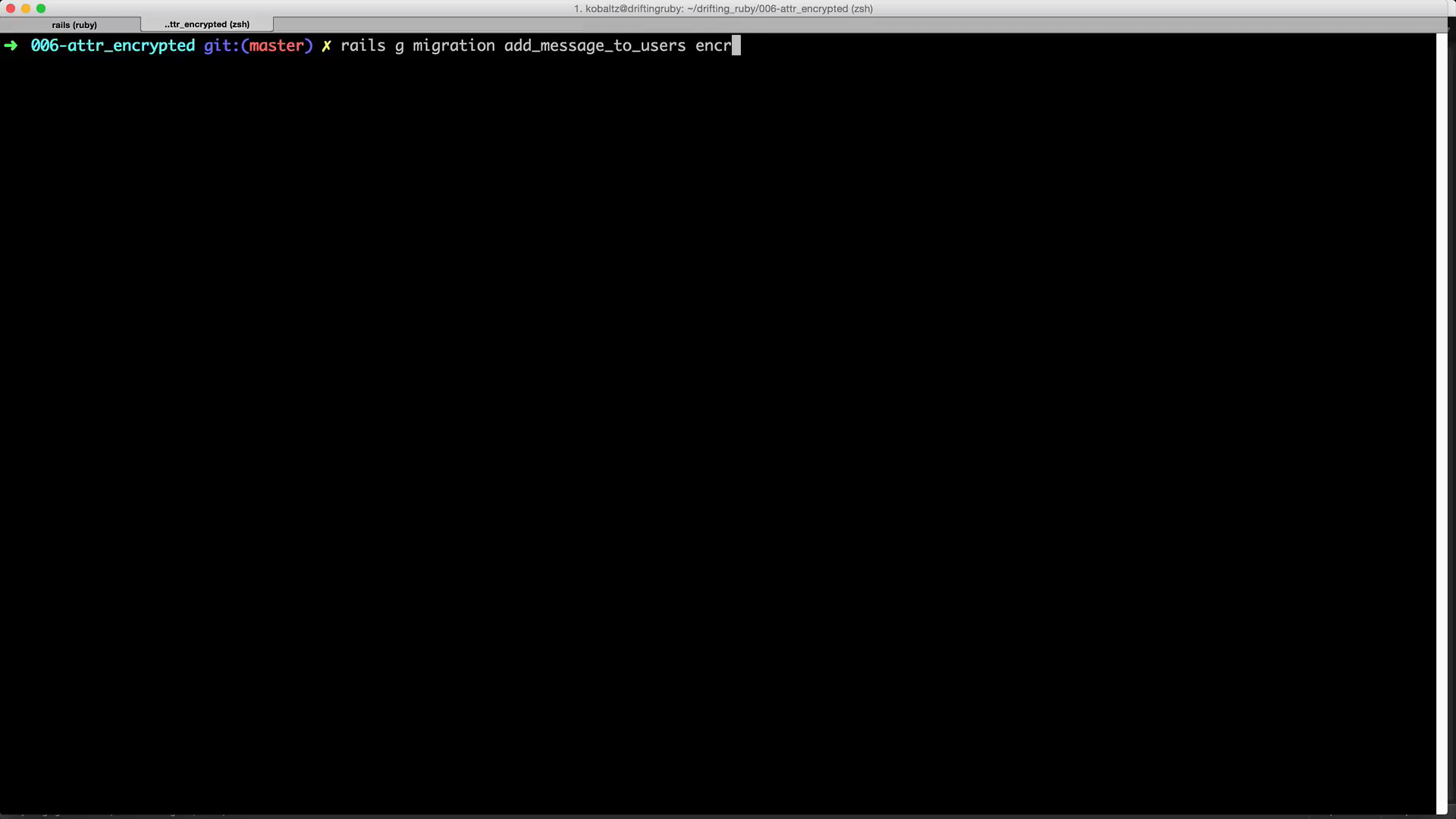
pyautogui.write('ypted_mess')
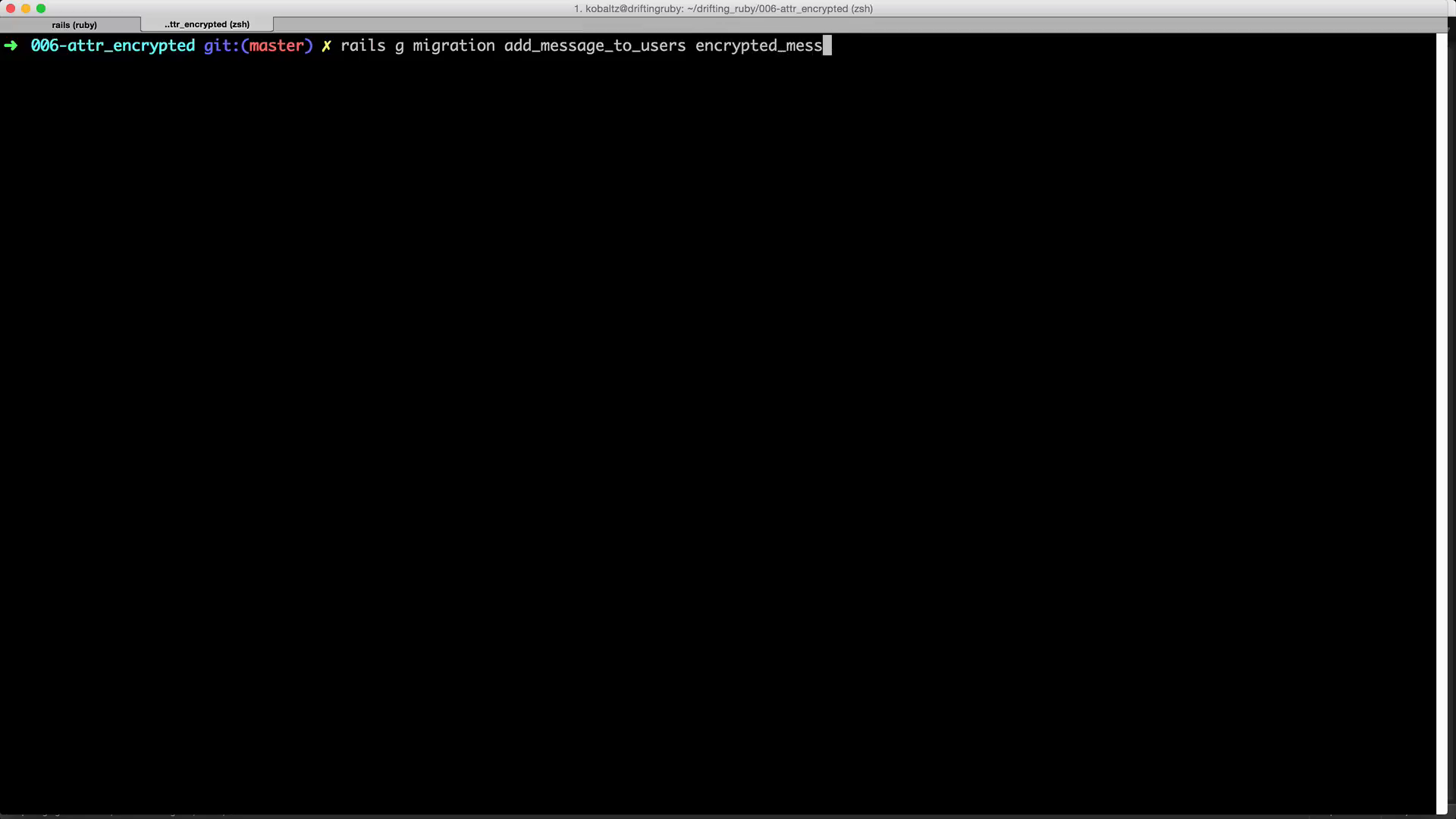
pyautogui.write('age')
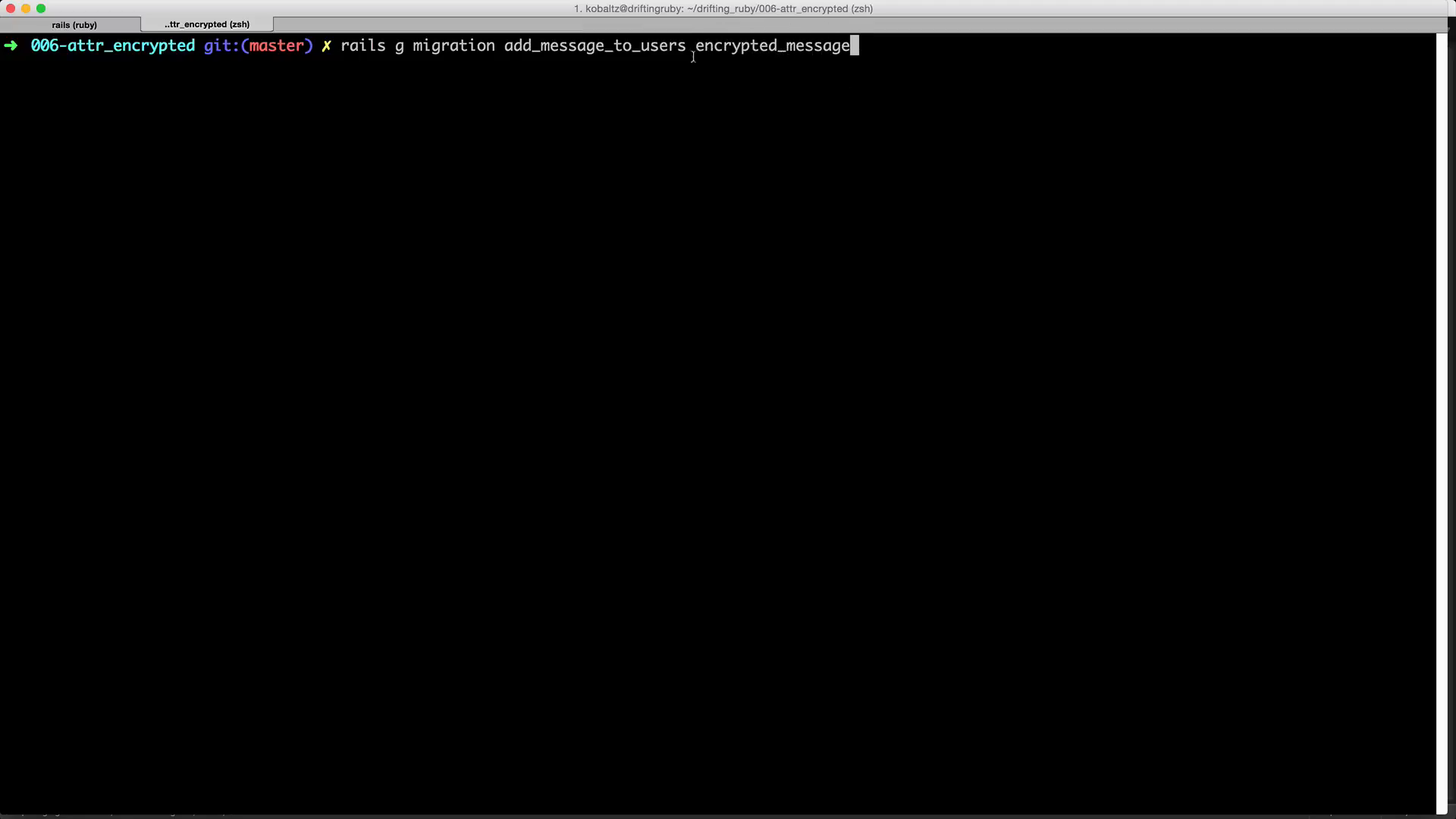
pyautogui.doubleClick(738, 46)
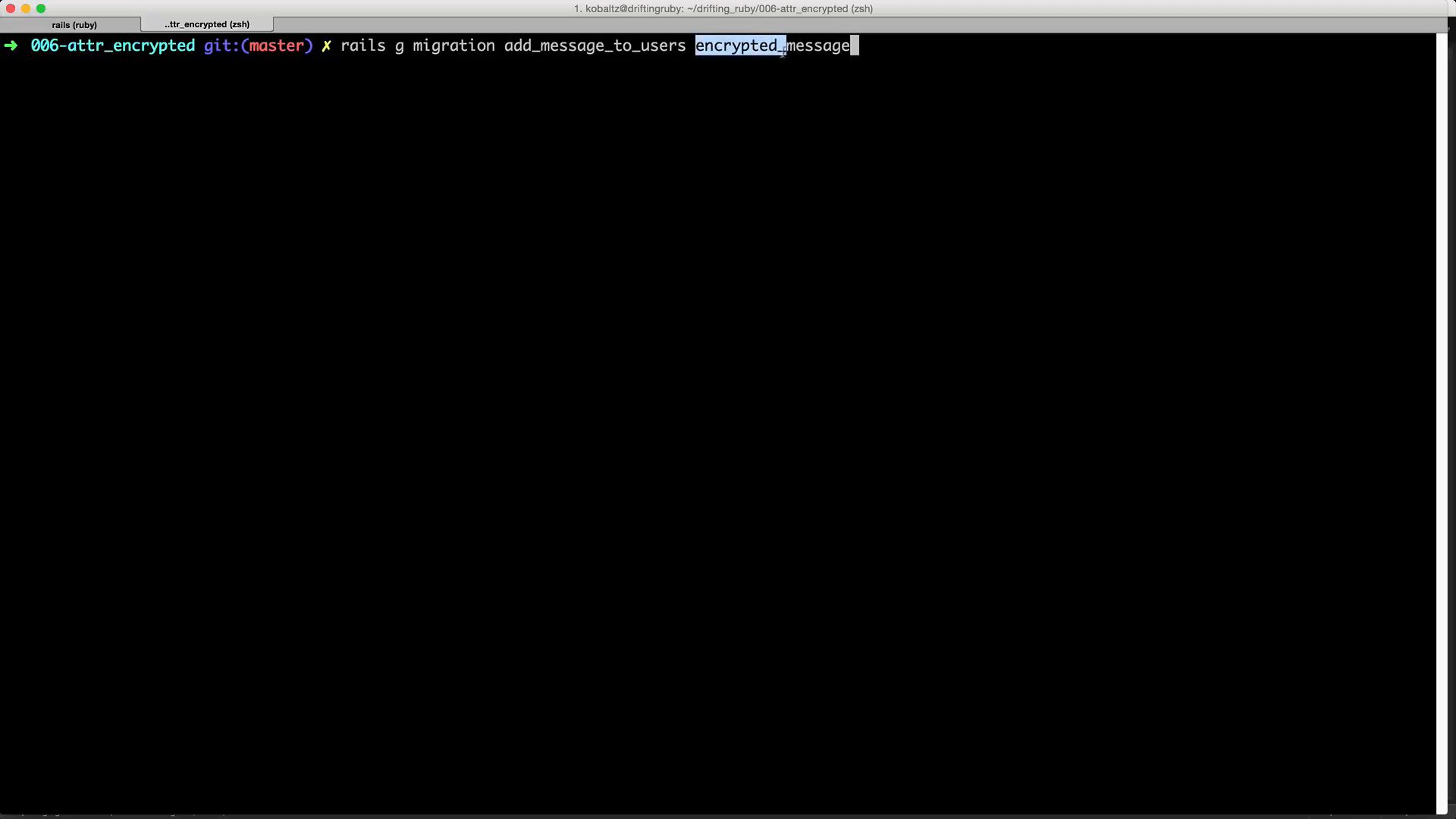
pyautogui.moveTo(649, 149)
pyautogui.write('rake')
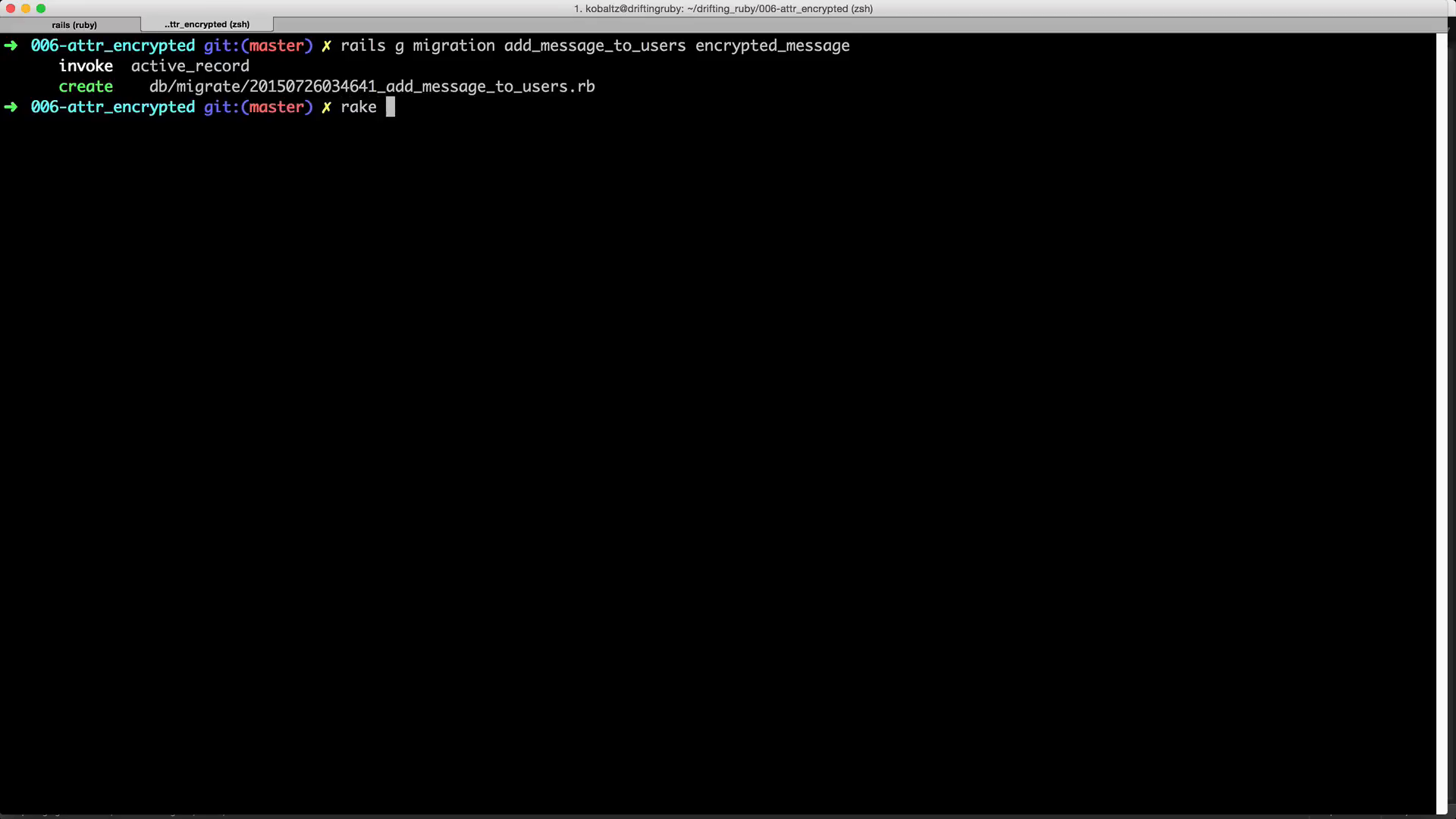
# - Enter rake db:migrate to migrate the database
pyautogui.write('db:migrate')
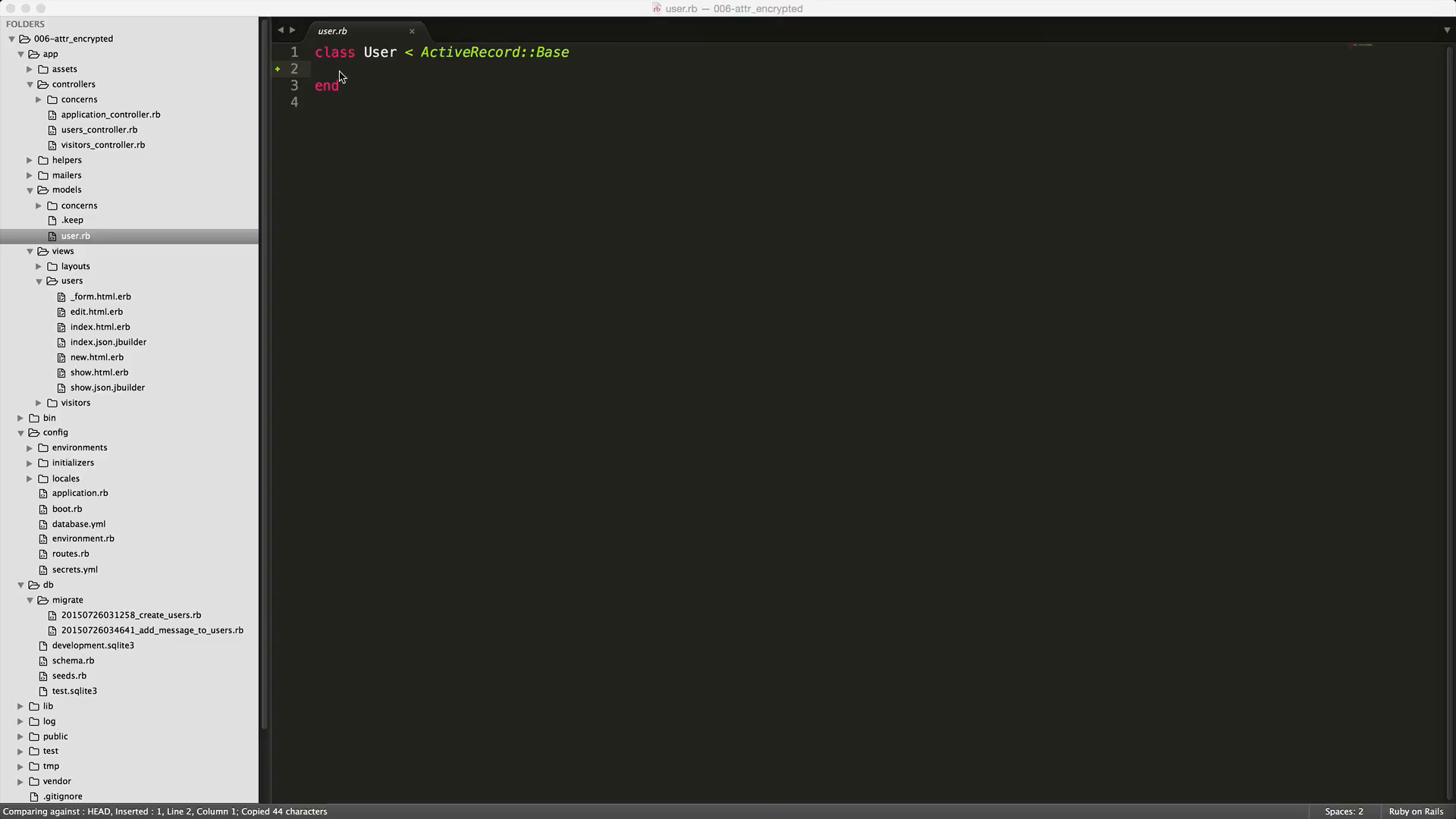
# - Add attr_encrypted :message, key: 'a secret key' to user.rb and save
pyautogui.write("attr_encrypted :message, key: 'a secret key'")
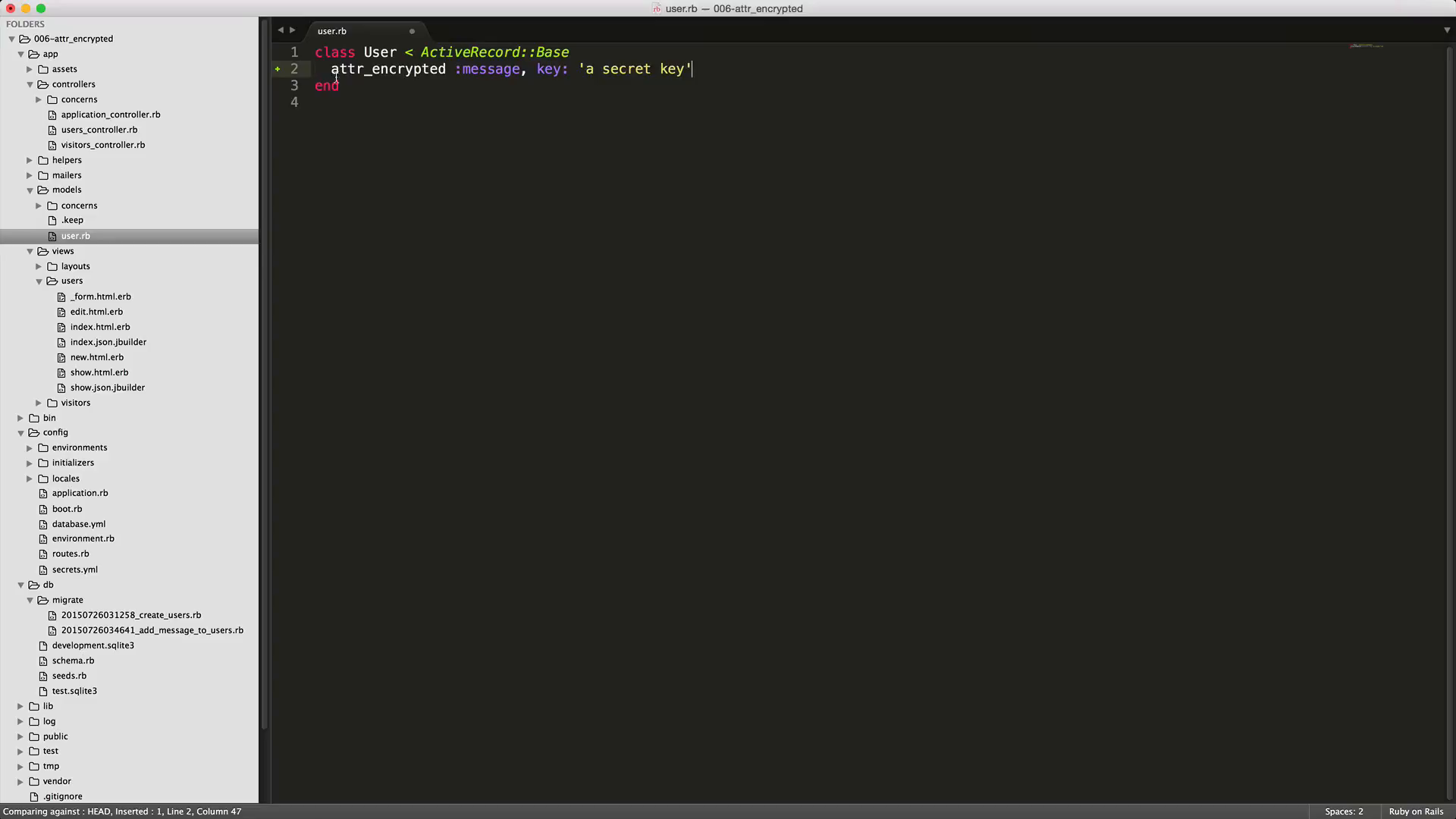
pyautogui.doubleClick(492, 69)
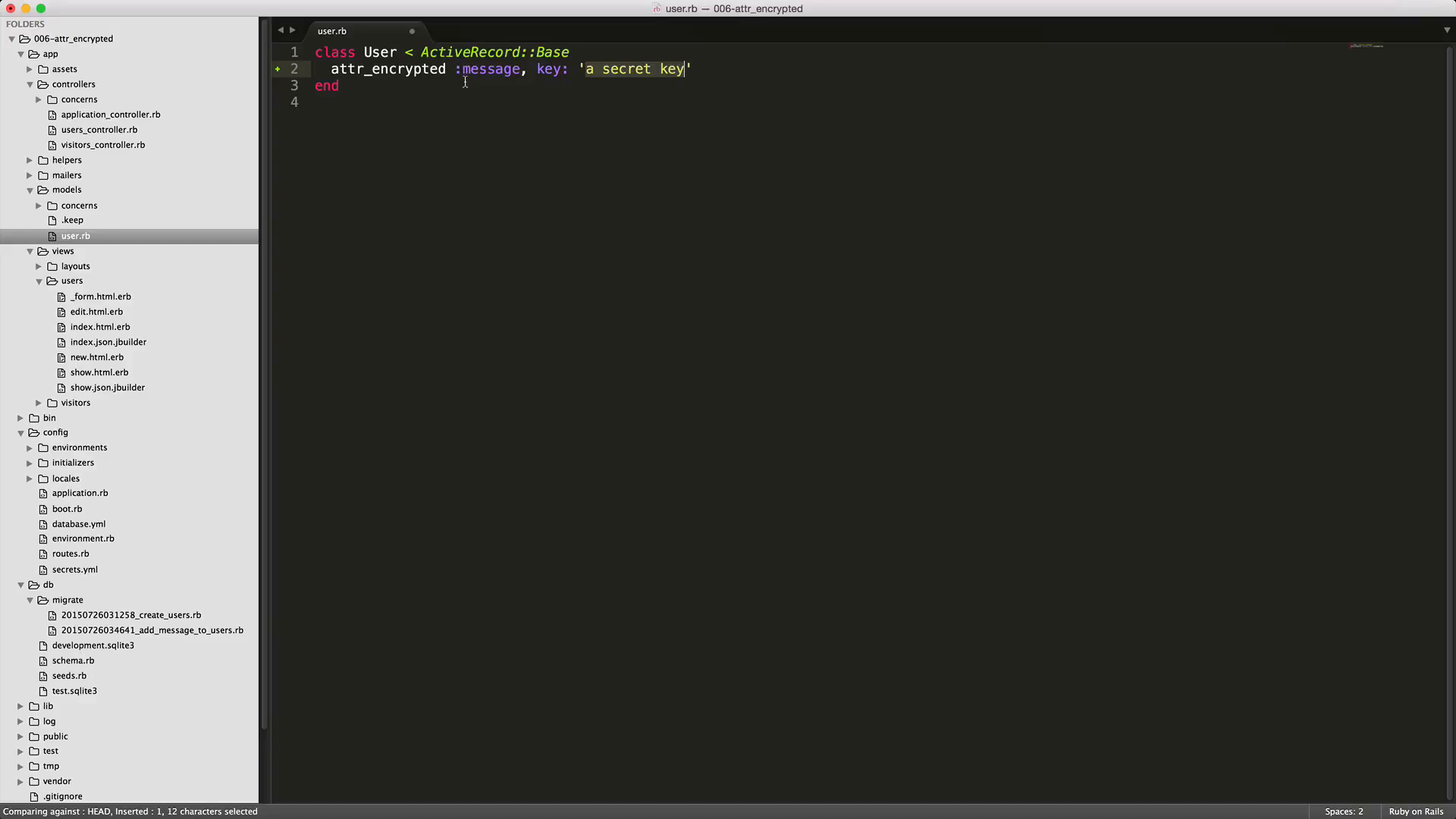
pyautogui.press('cmd+s')
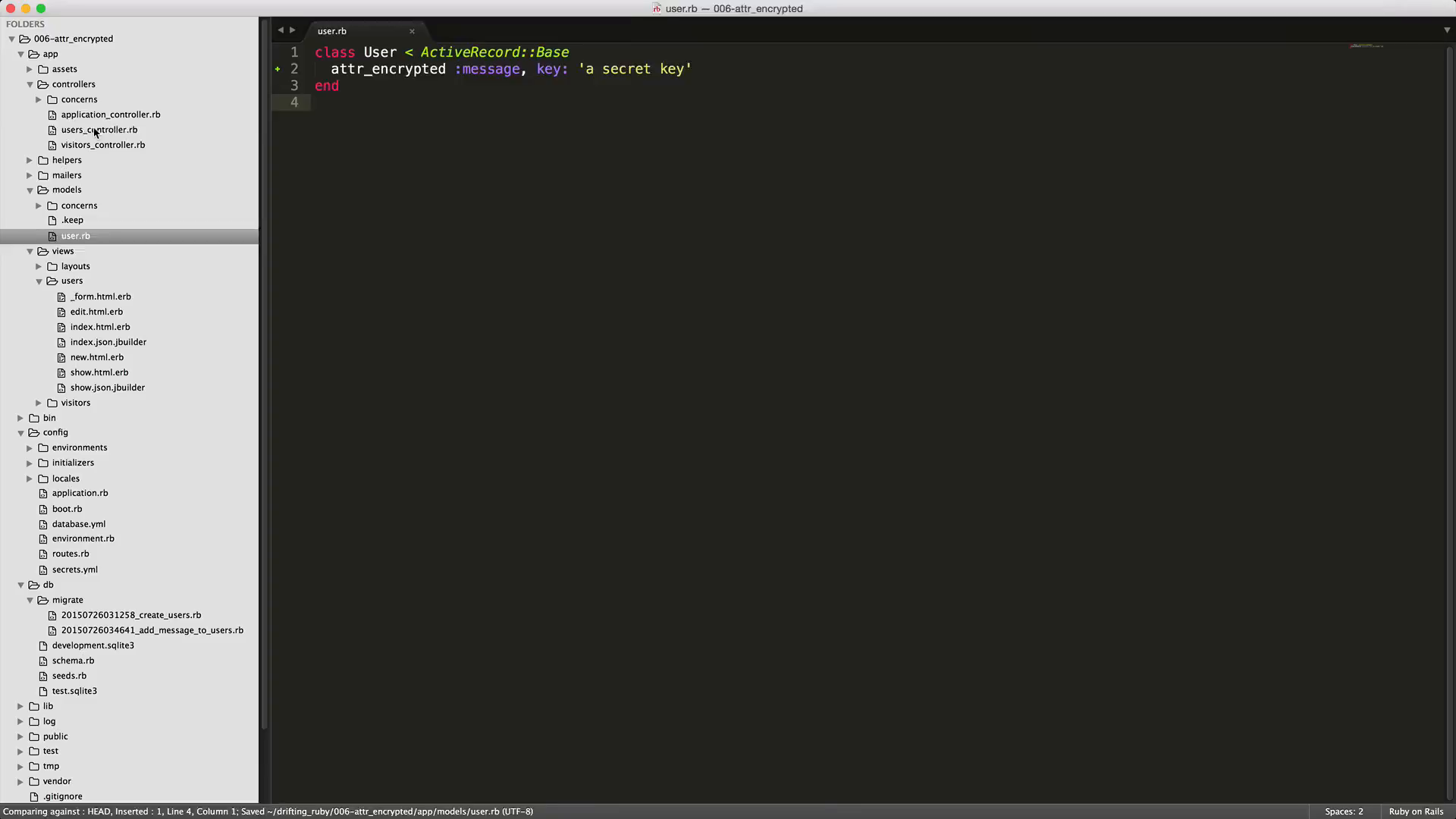
pyautogui.click(99, 129)
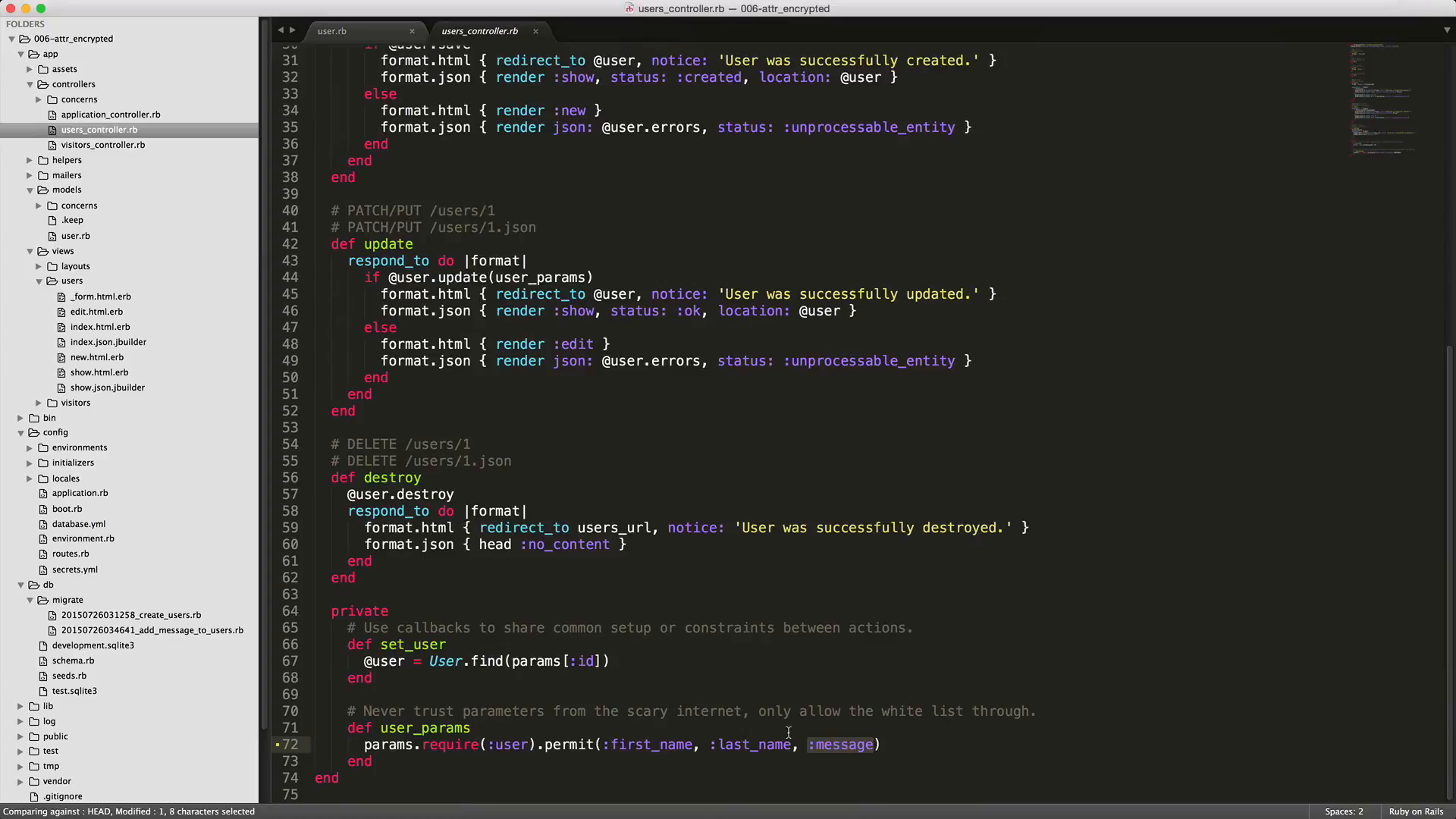
pyautogui.moveTo(58, 141)
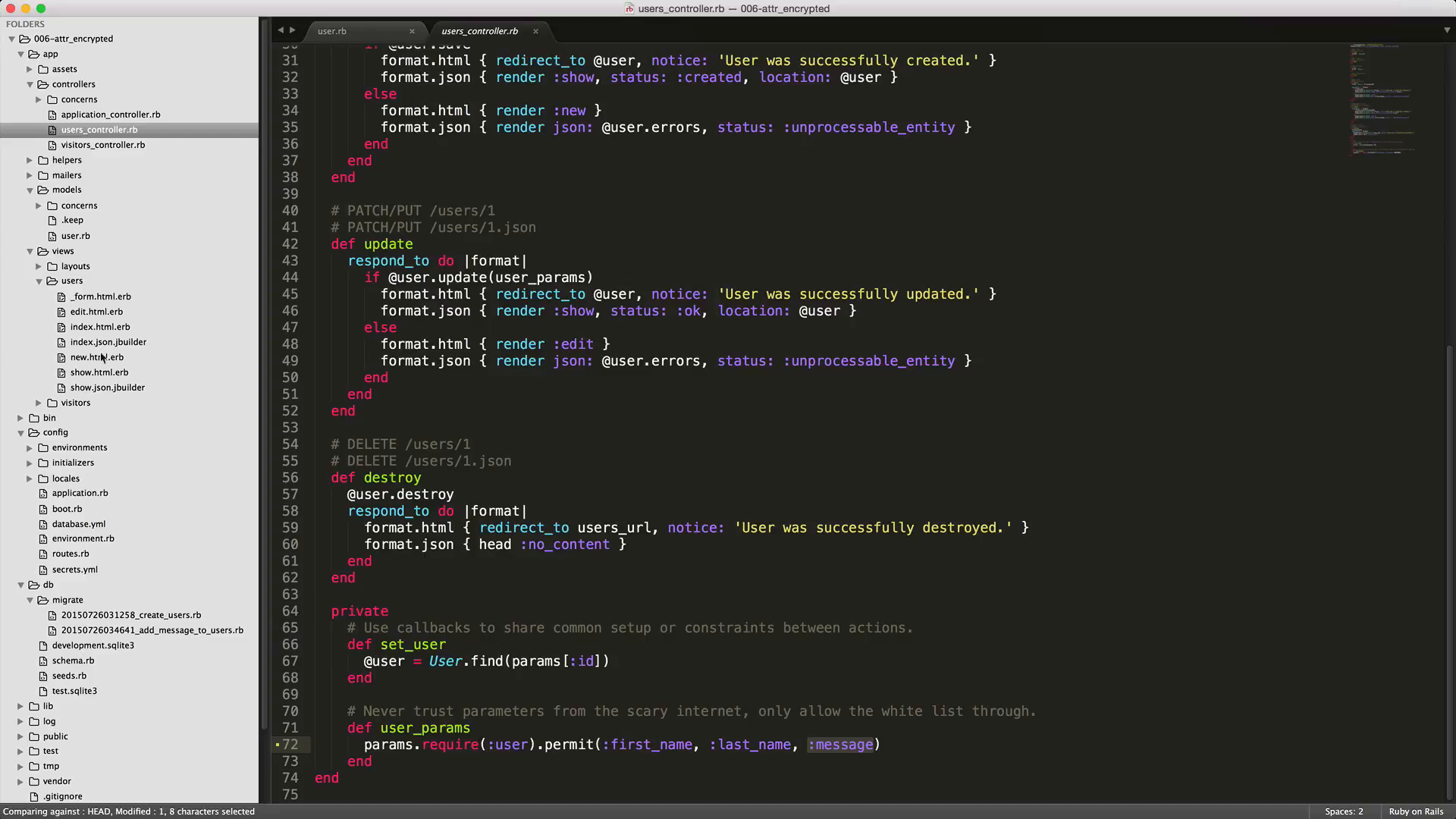
pyautogui.moveTo(63, 318)
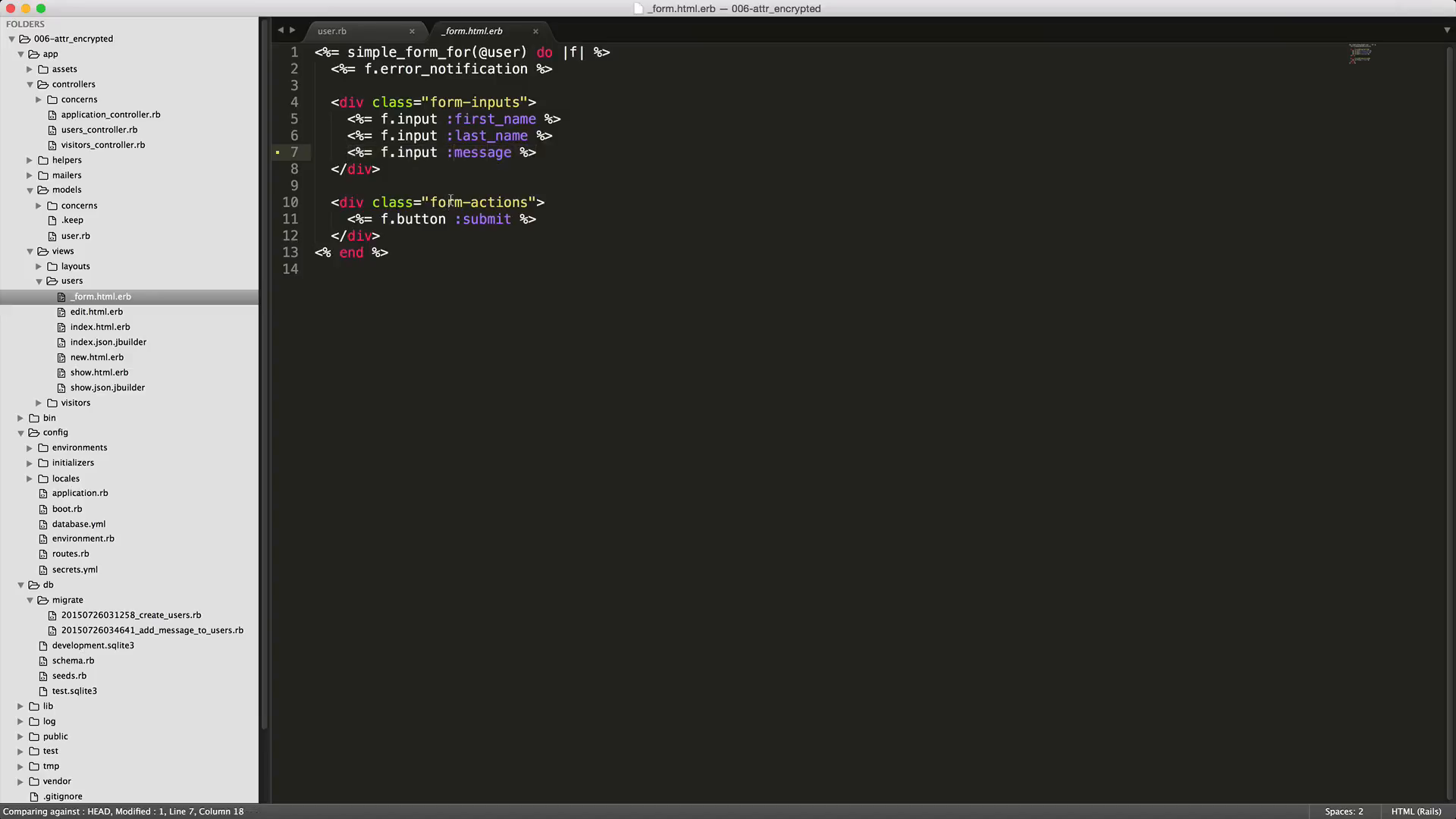
# - Save the user form partial with the new message input field
pyautogui.press('cmd+s')
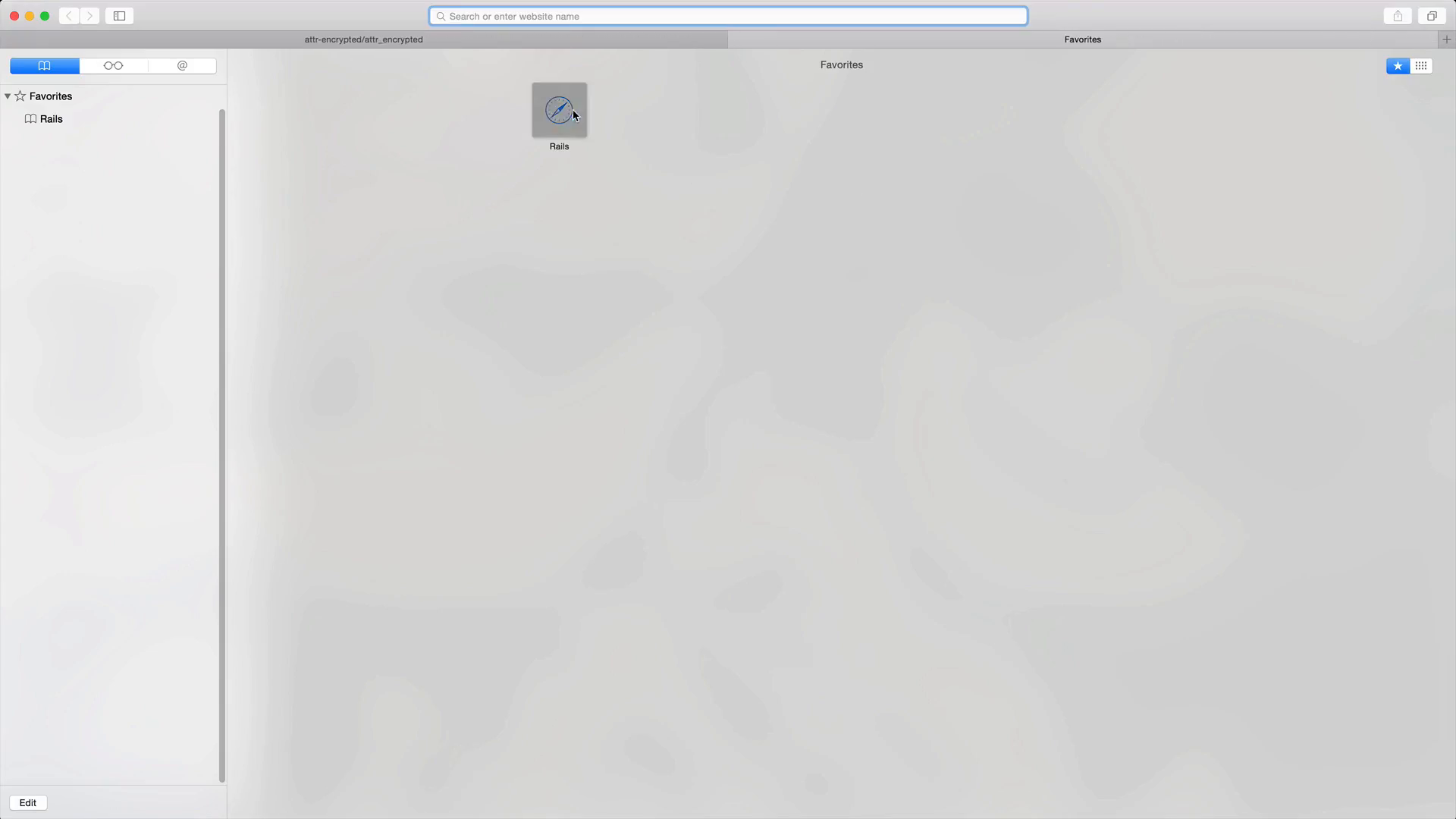
# - Create user Test Test with message 'I like tacos!' in the Rails app
pyautogui.click(558, 109)
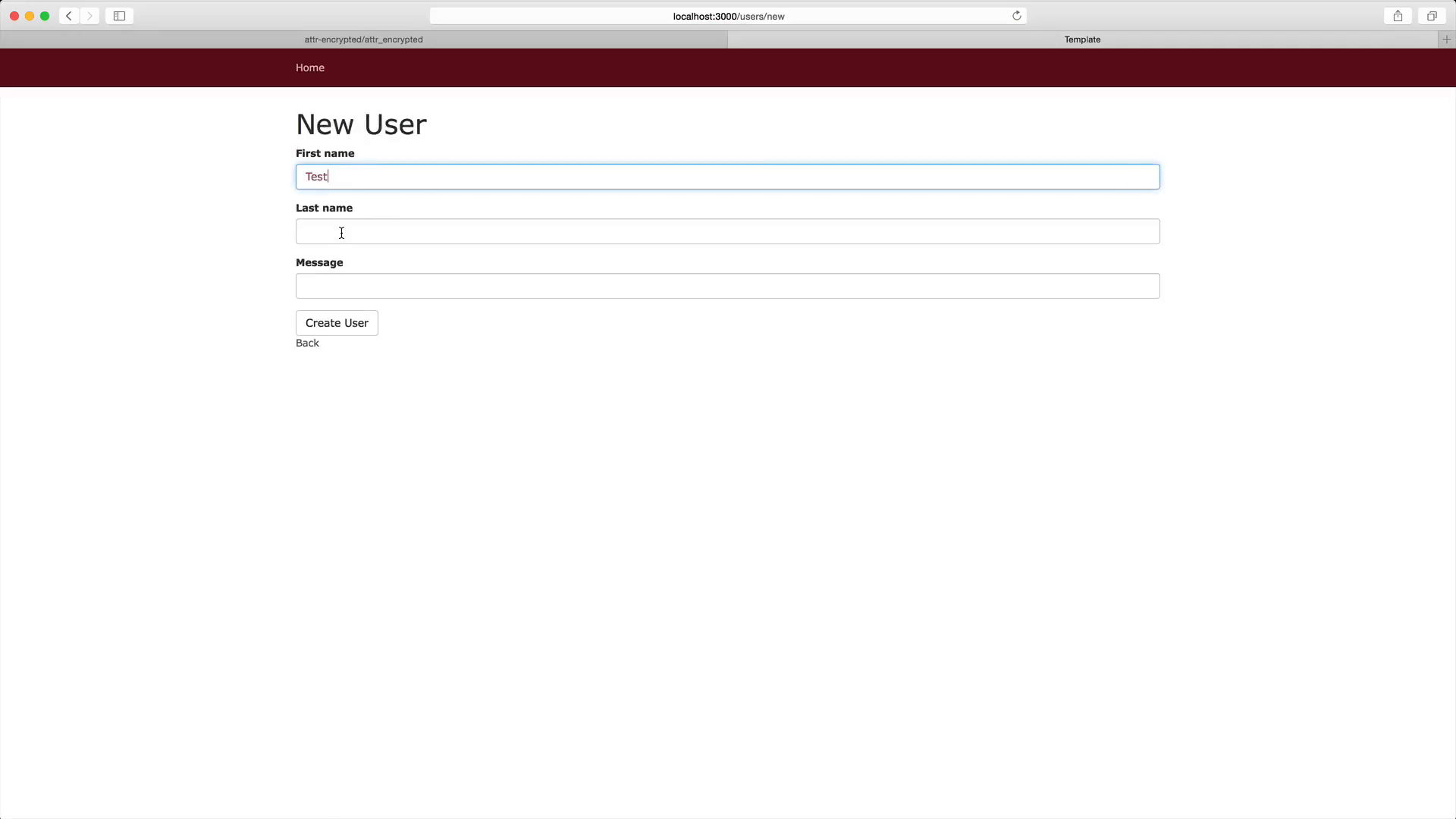
pyautogui.write('Test')
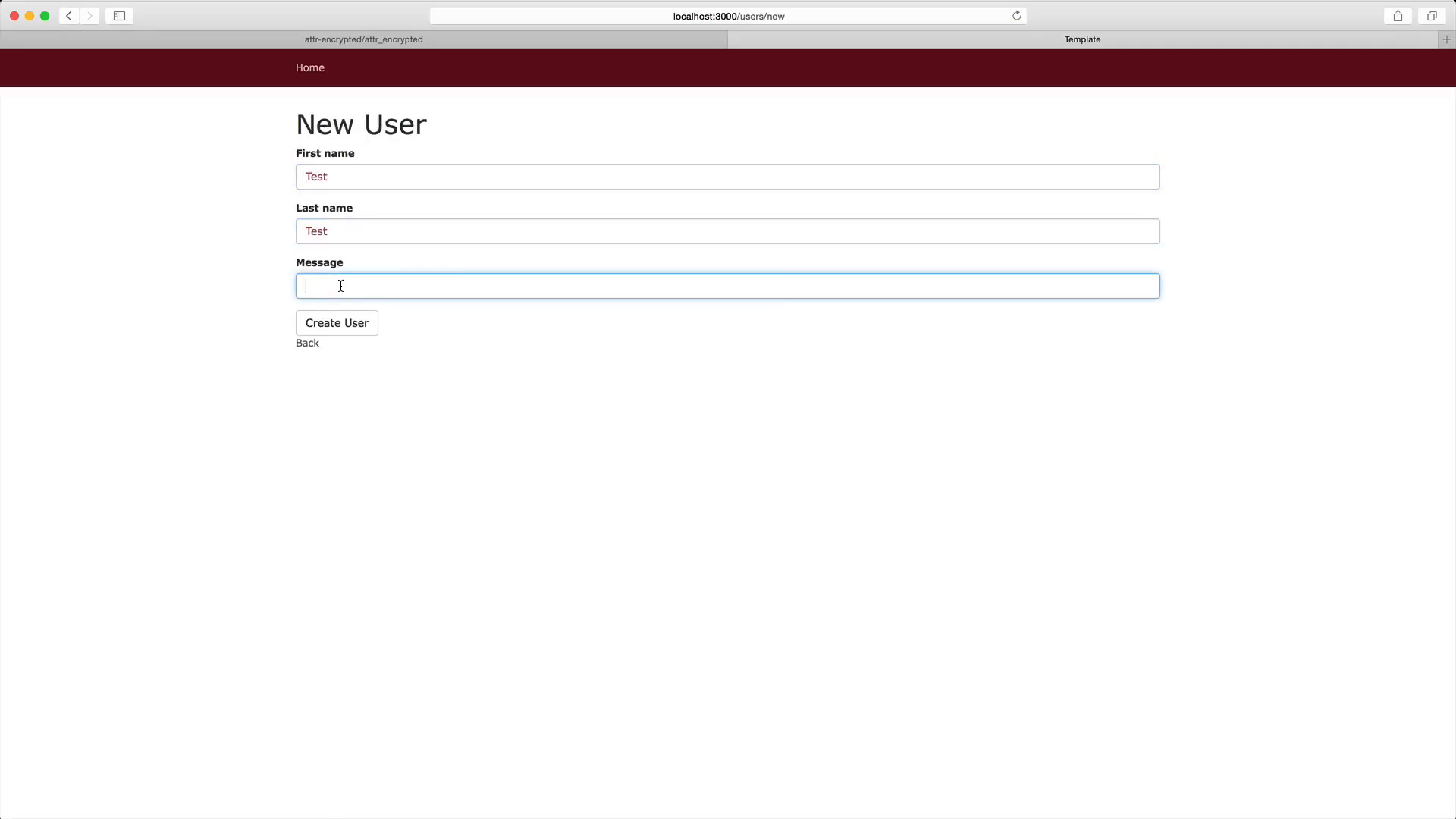
pyautogui.write('I like tacos!')
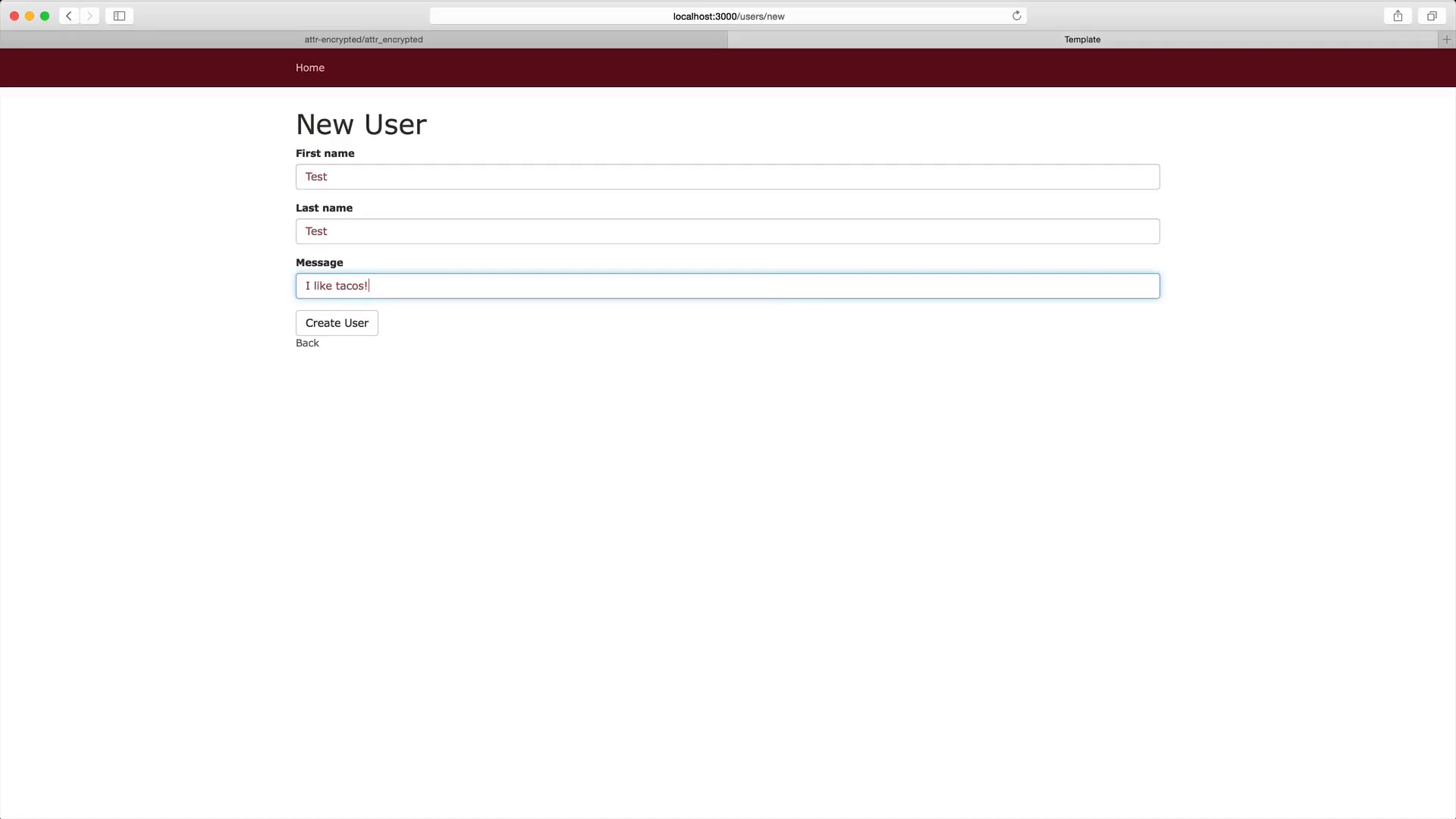
pyautogui.click(336, 322)
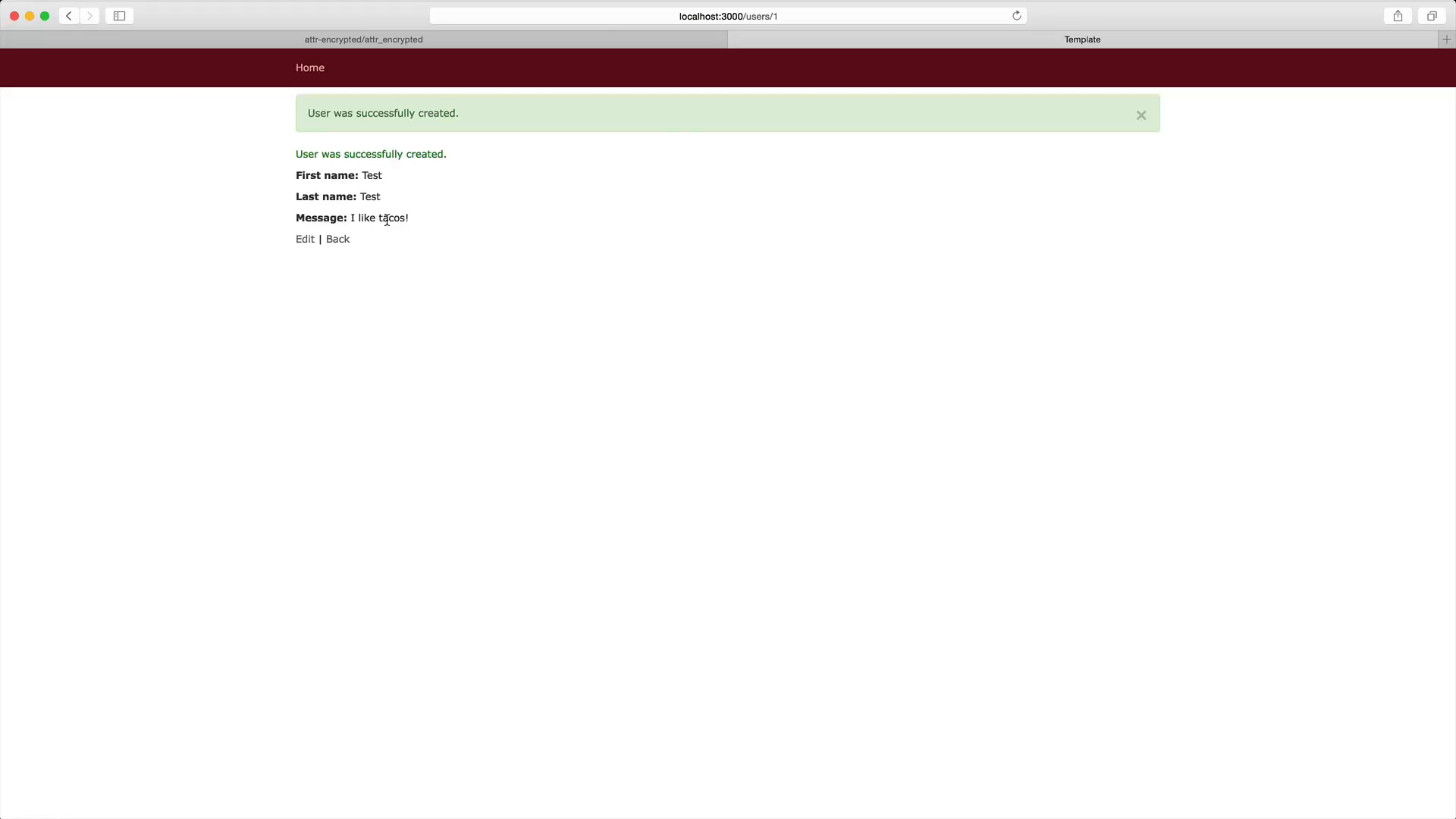
pyautogui.moveTo(413, 226)
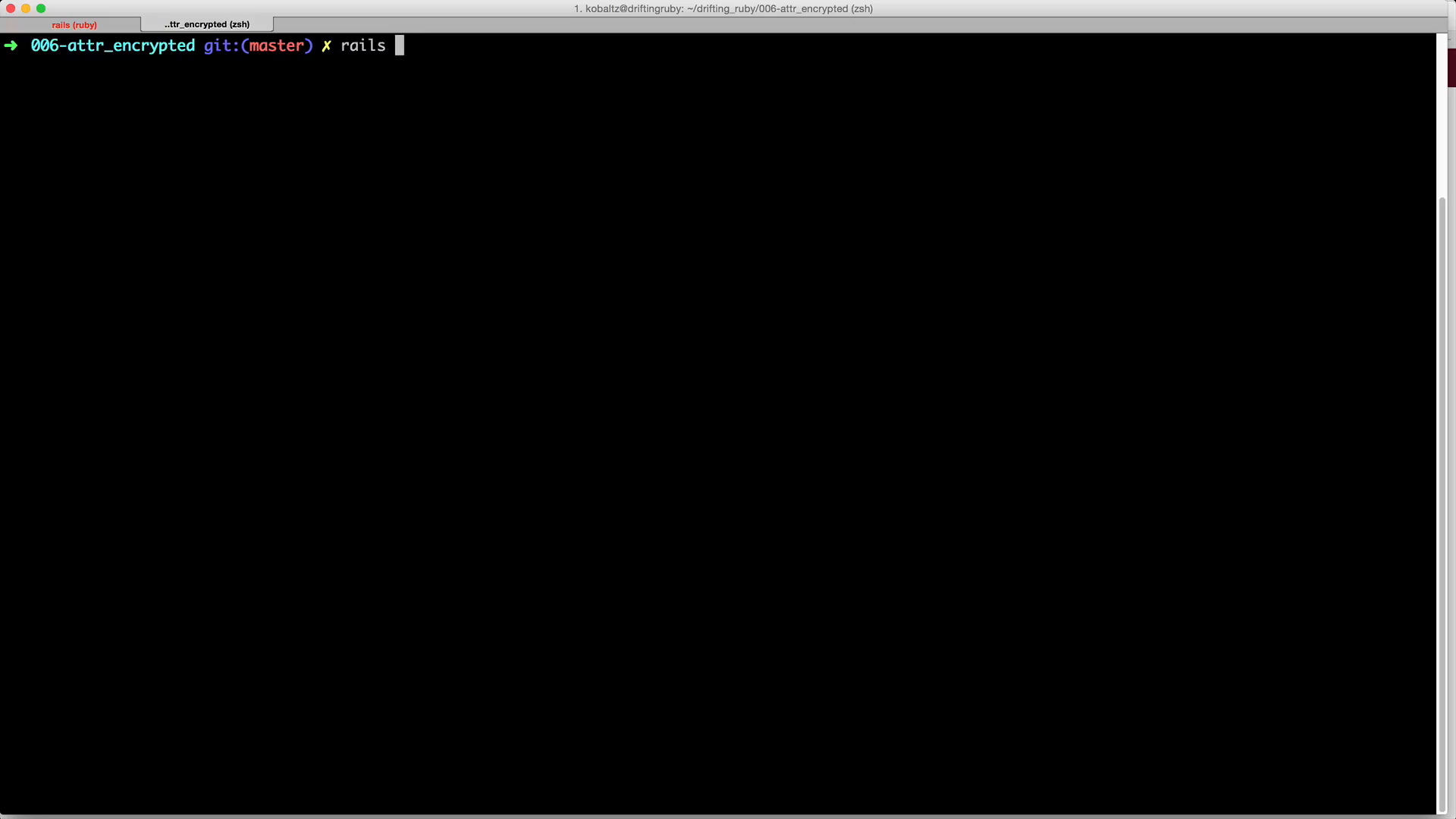
# - Run rails db and query the users table to see the encrypted message
pyautogui.write('db')
pyautogui.write('select * from users;')
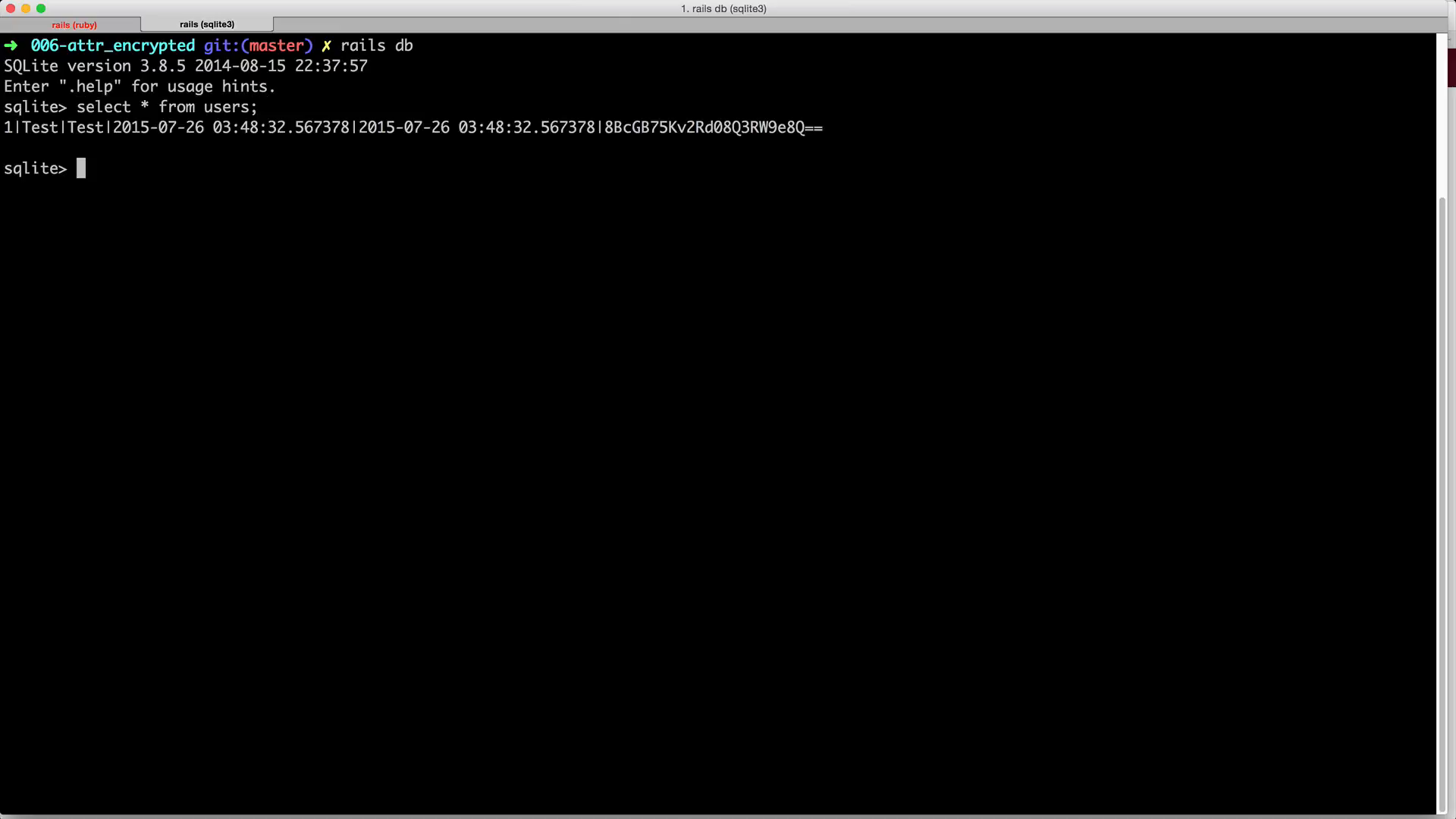
pyautogui.moveTo(605, 128); pyautogui.dragTo(806, 127)
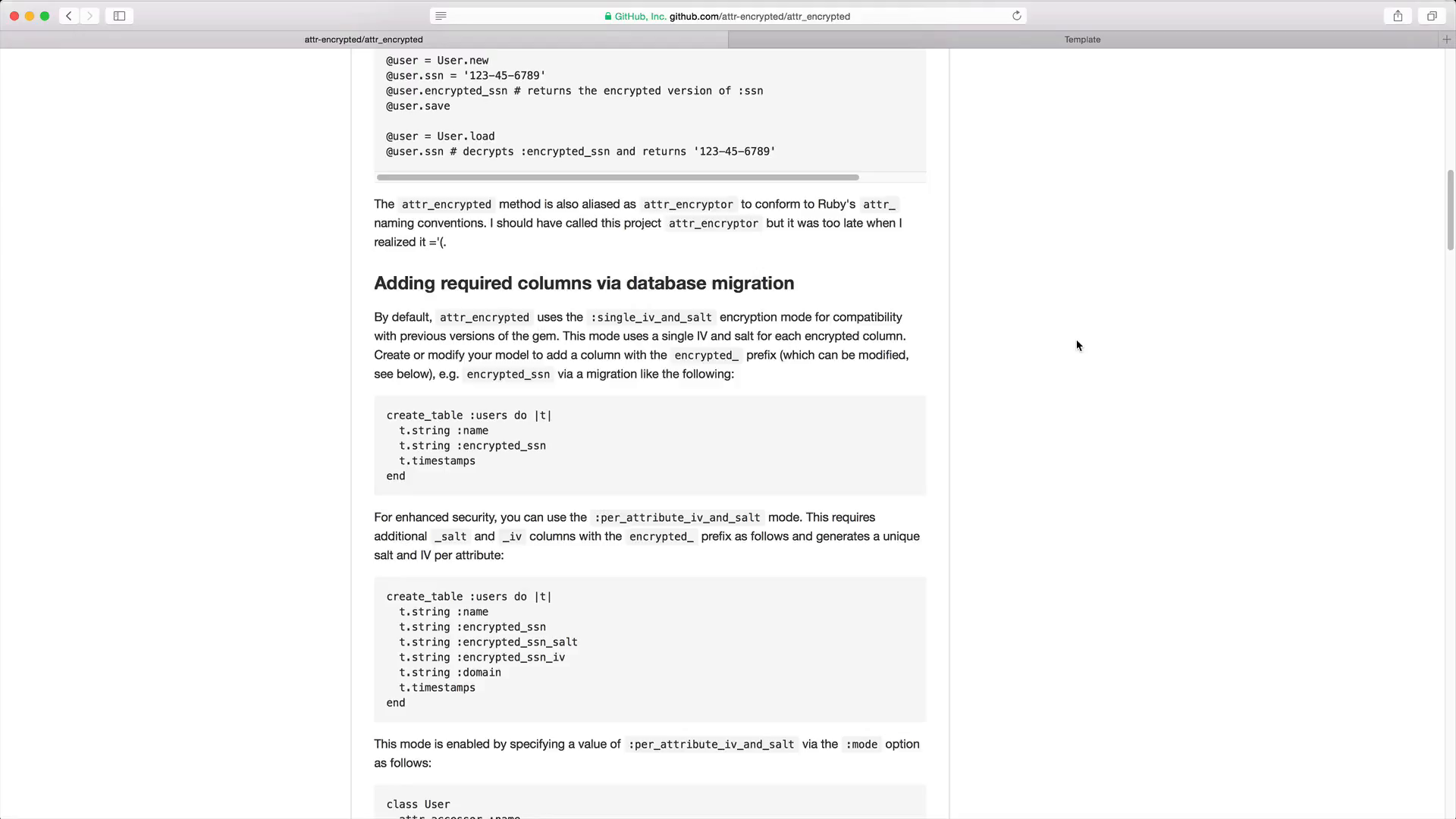
pyautogui.moveTo(1076, 345)
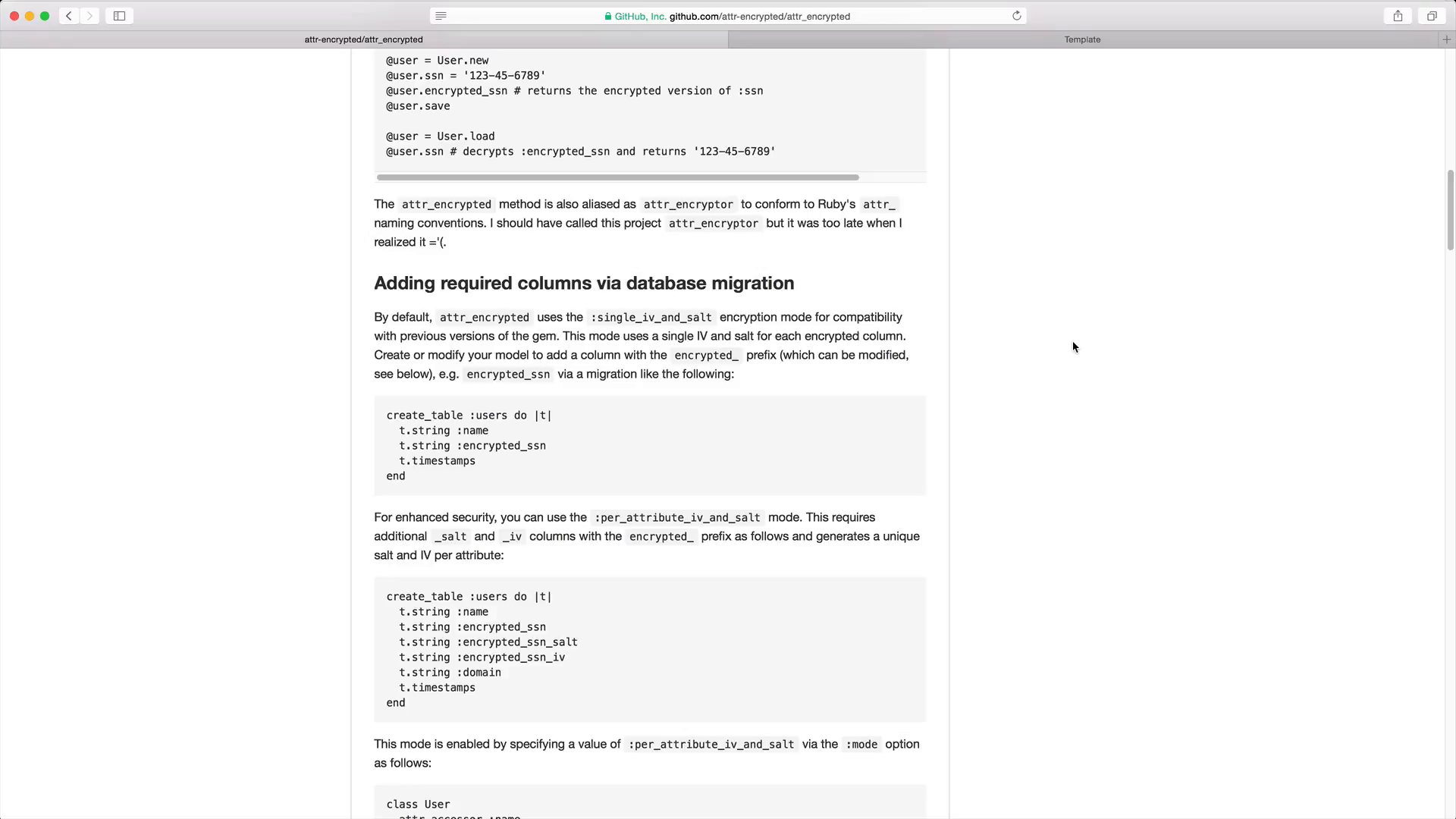
pyautogui.moveTo(1018, 372)
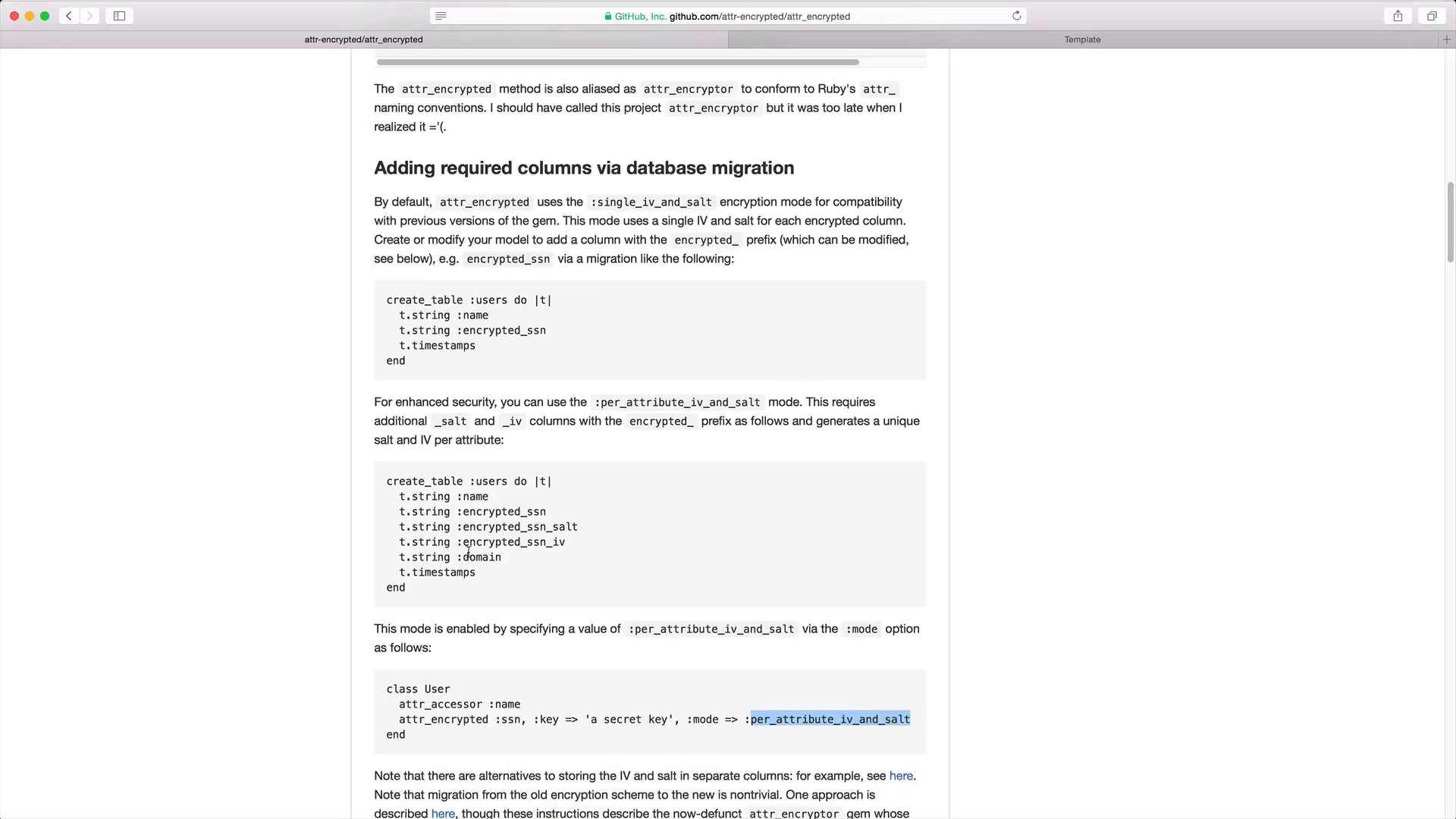
pyautogui.doubleClick(564, 526)
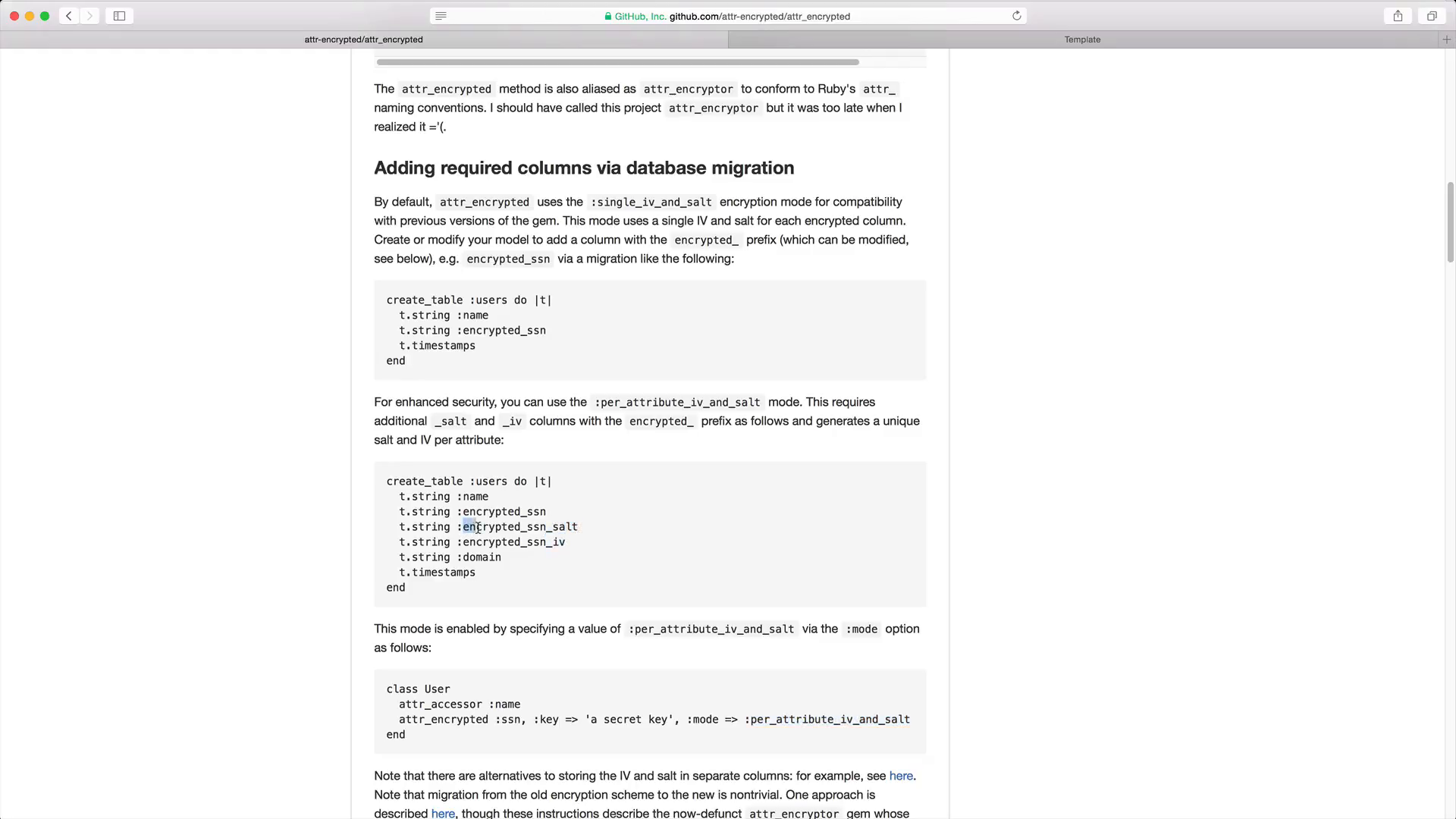
pyautogui.doubleClick(491, 526)
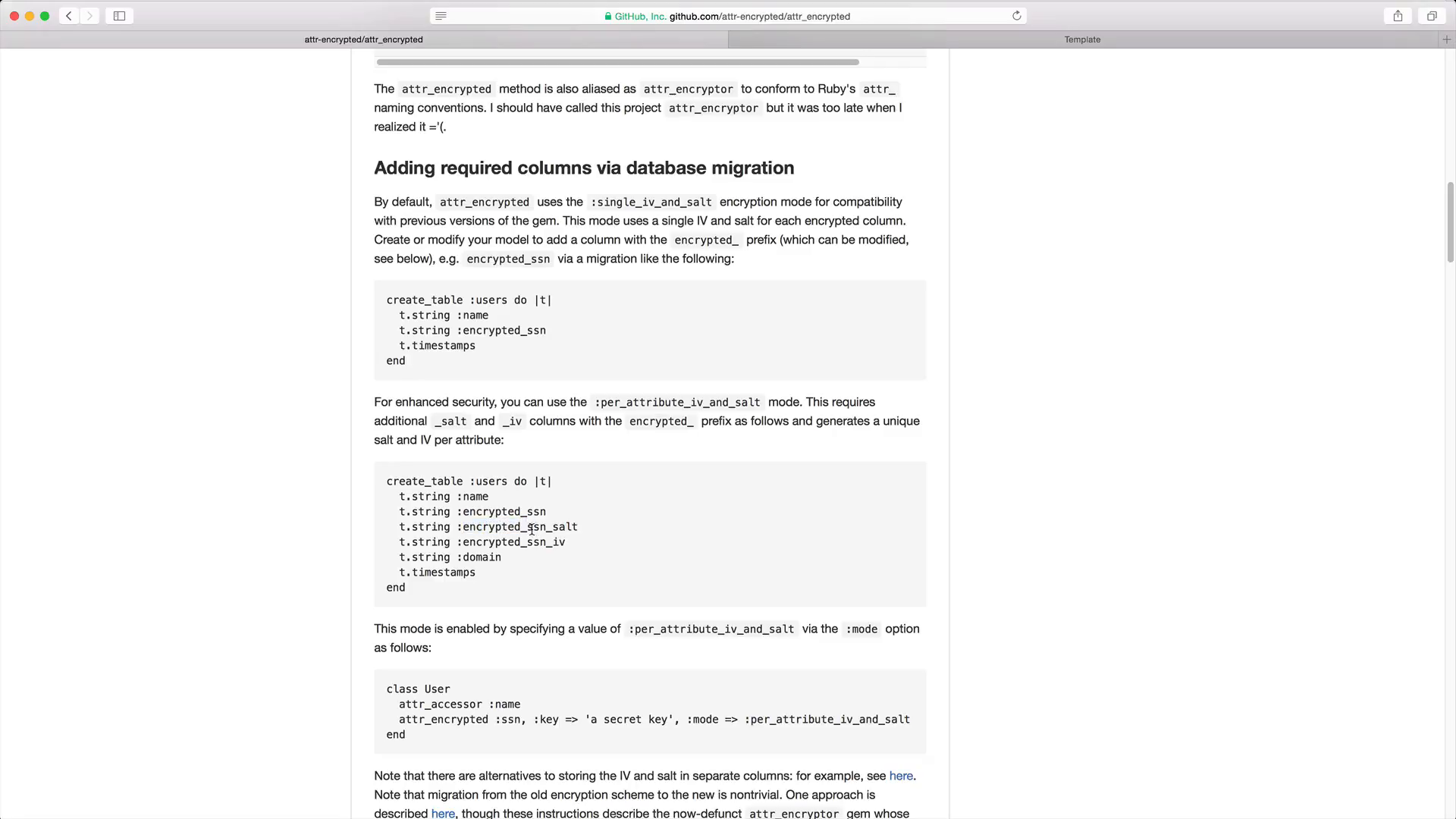
pyautogui.doubleClick(536, 526)
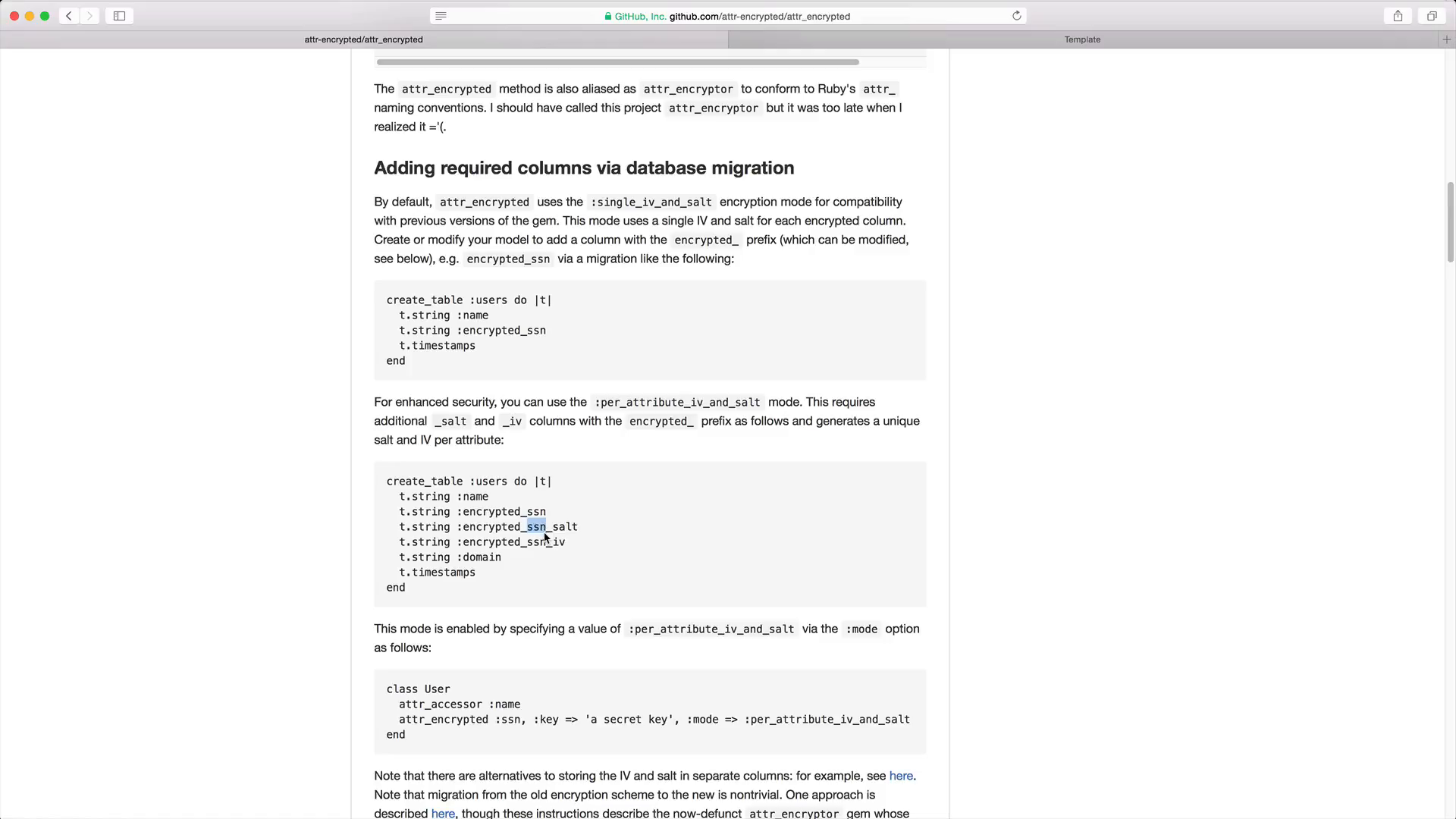
pyautogui.scroll(-3)
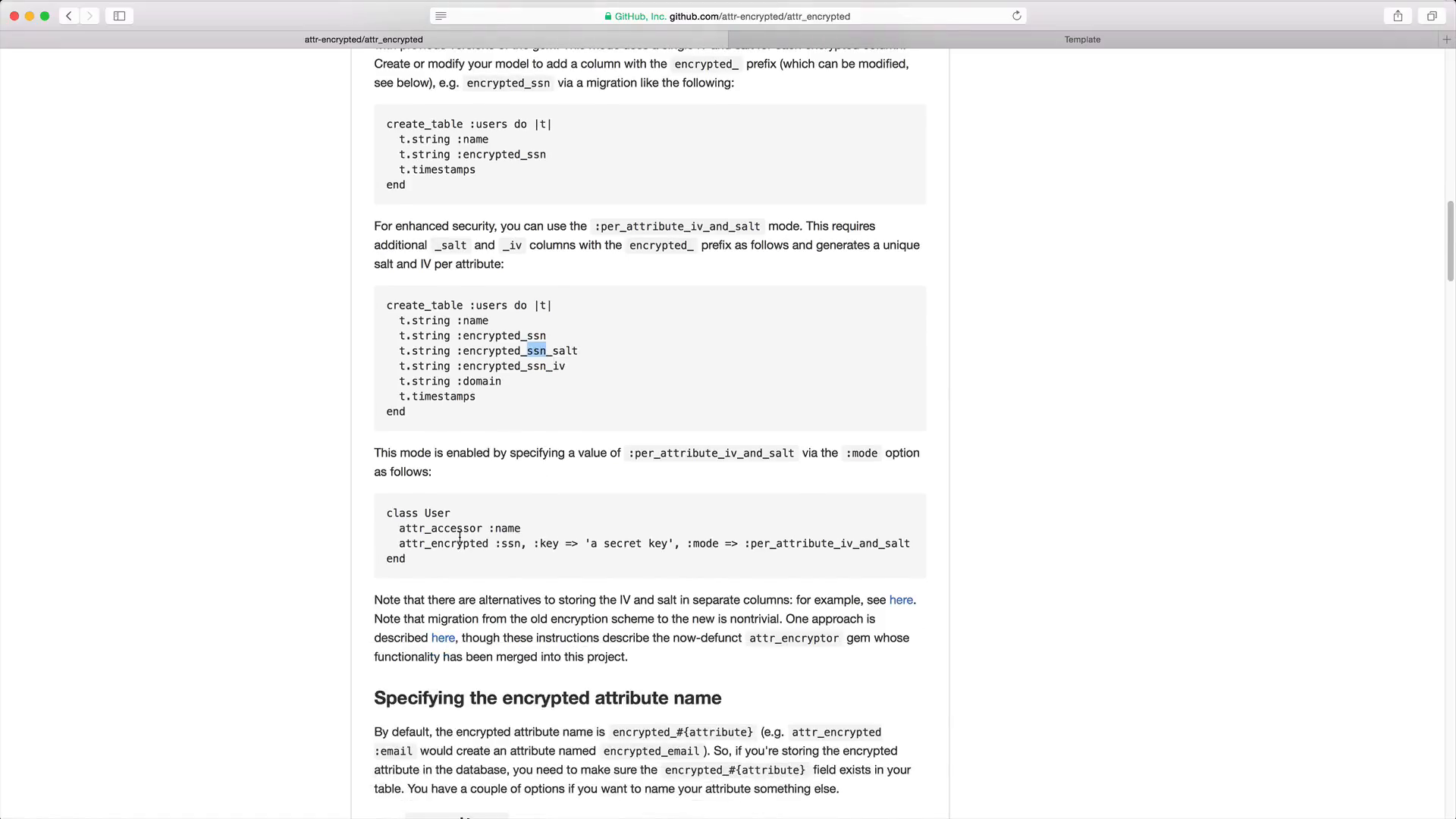
pyautogui.doubleClick(442, 543)
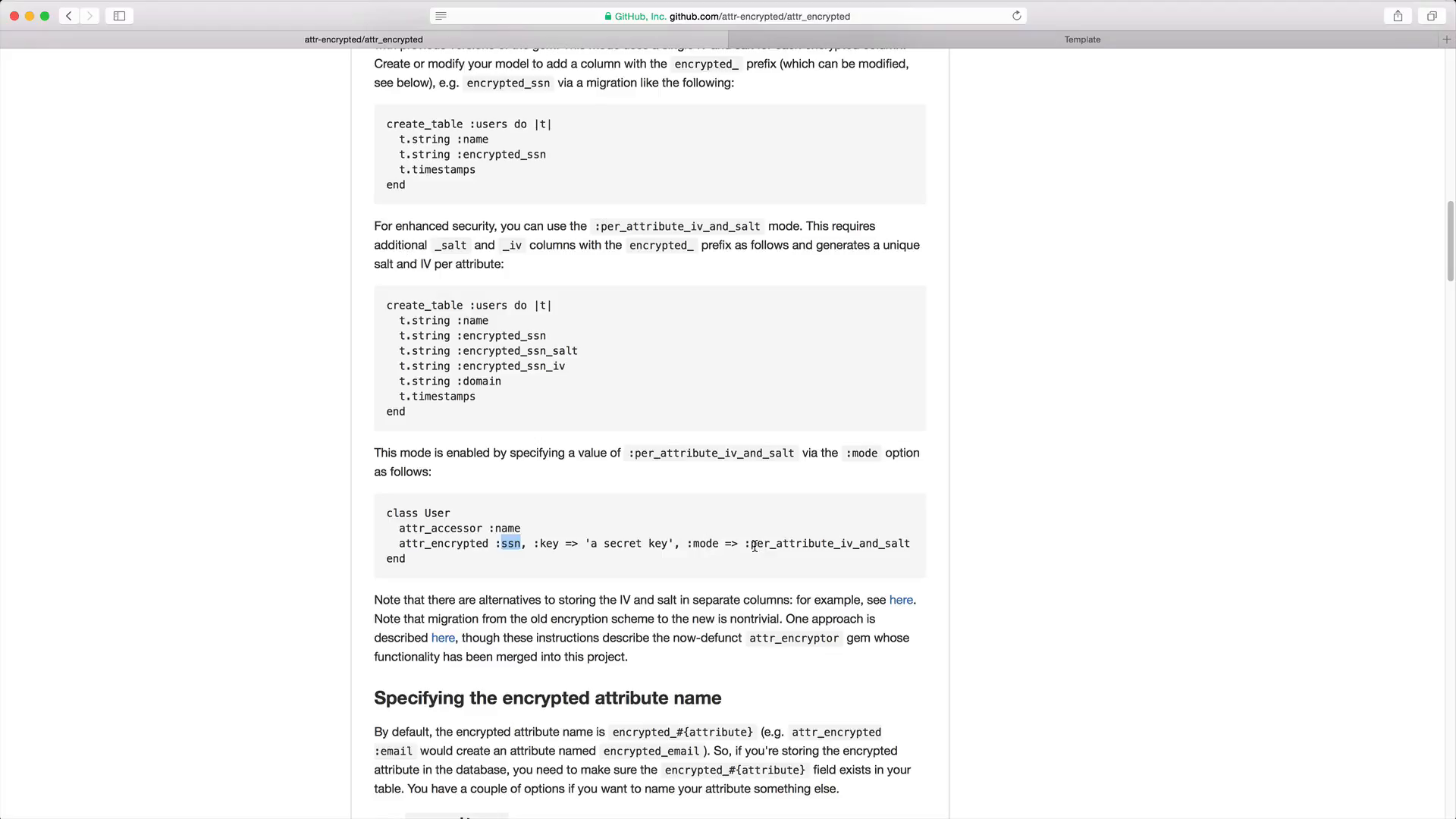
pyautogui.moveTo(834, 547)
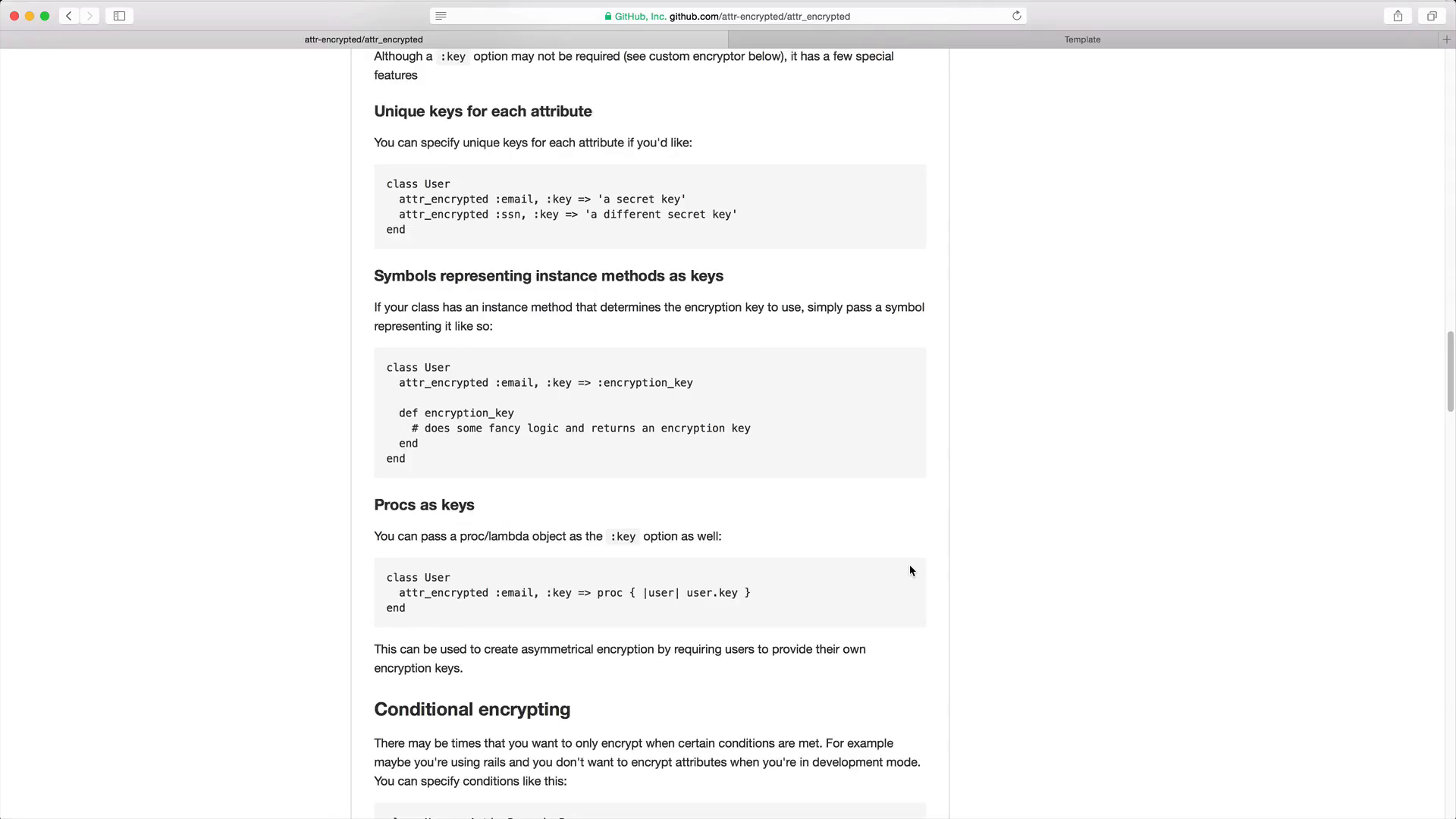
pyautogui.scroll(-3)
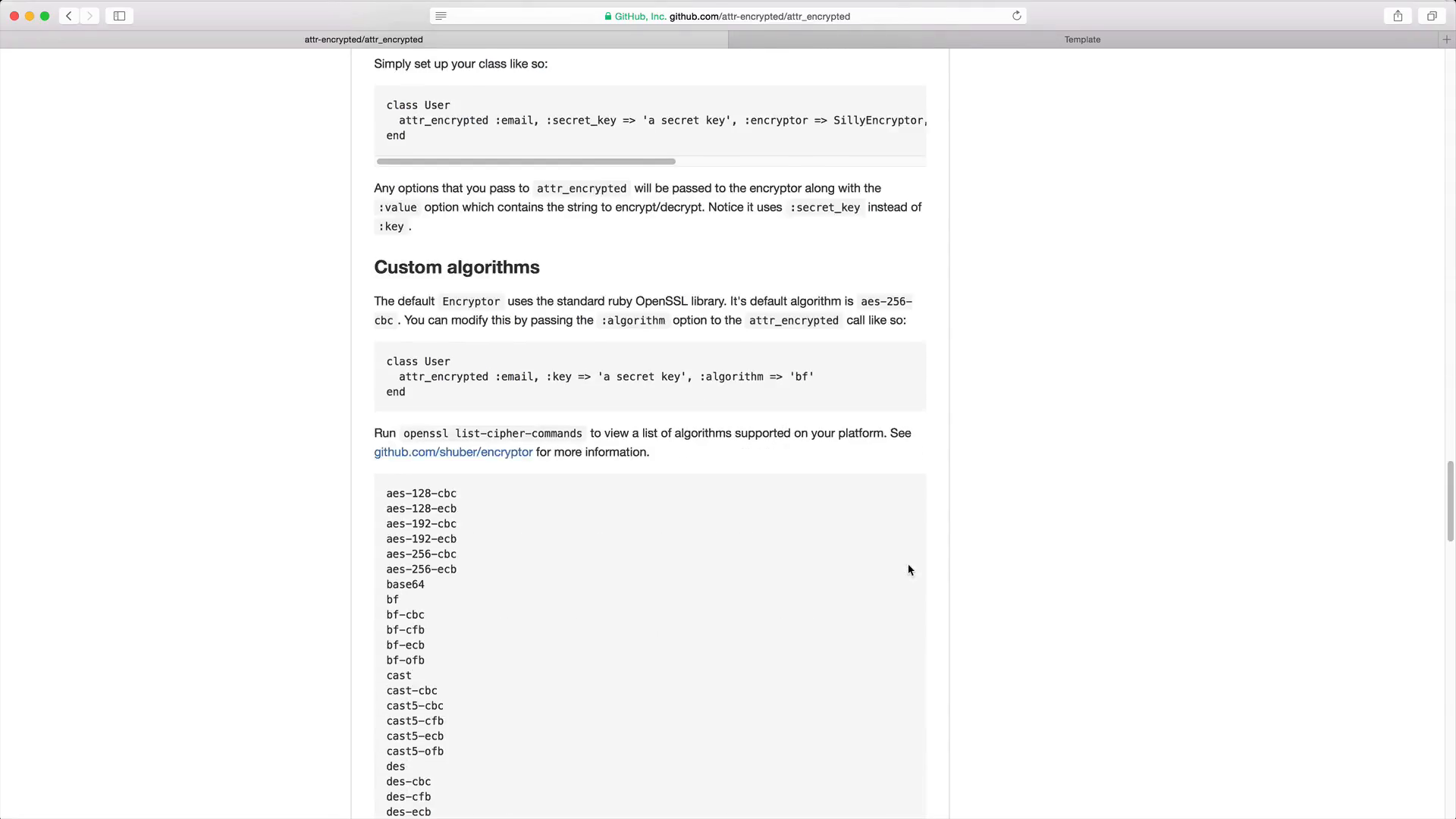
pyautogui.scroll(-3)
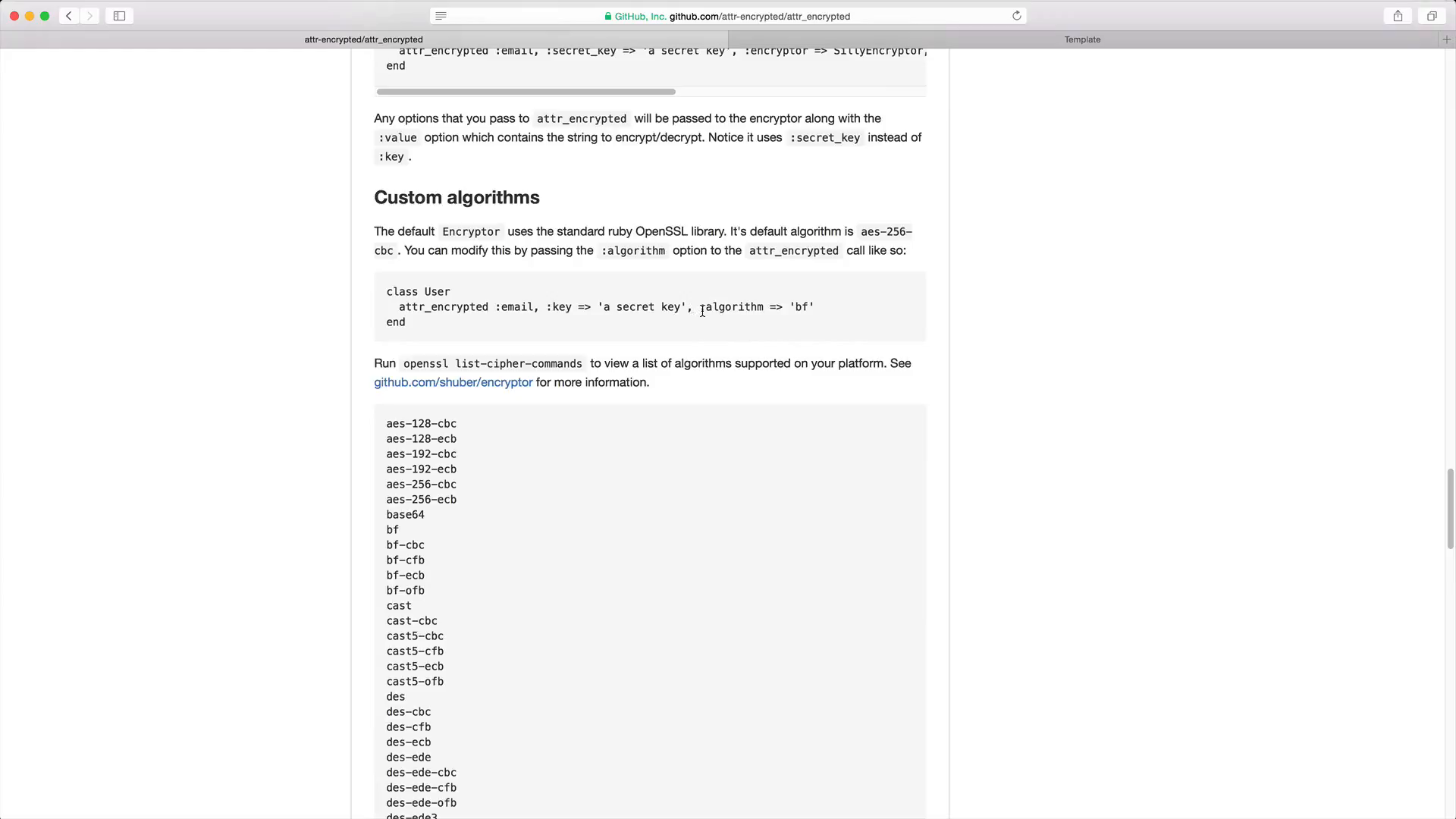
pyautogui.doubleClick(732, 306)
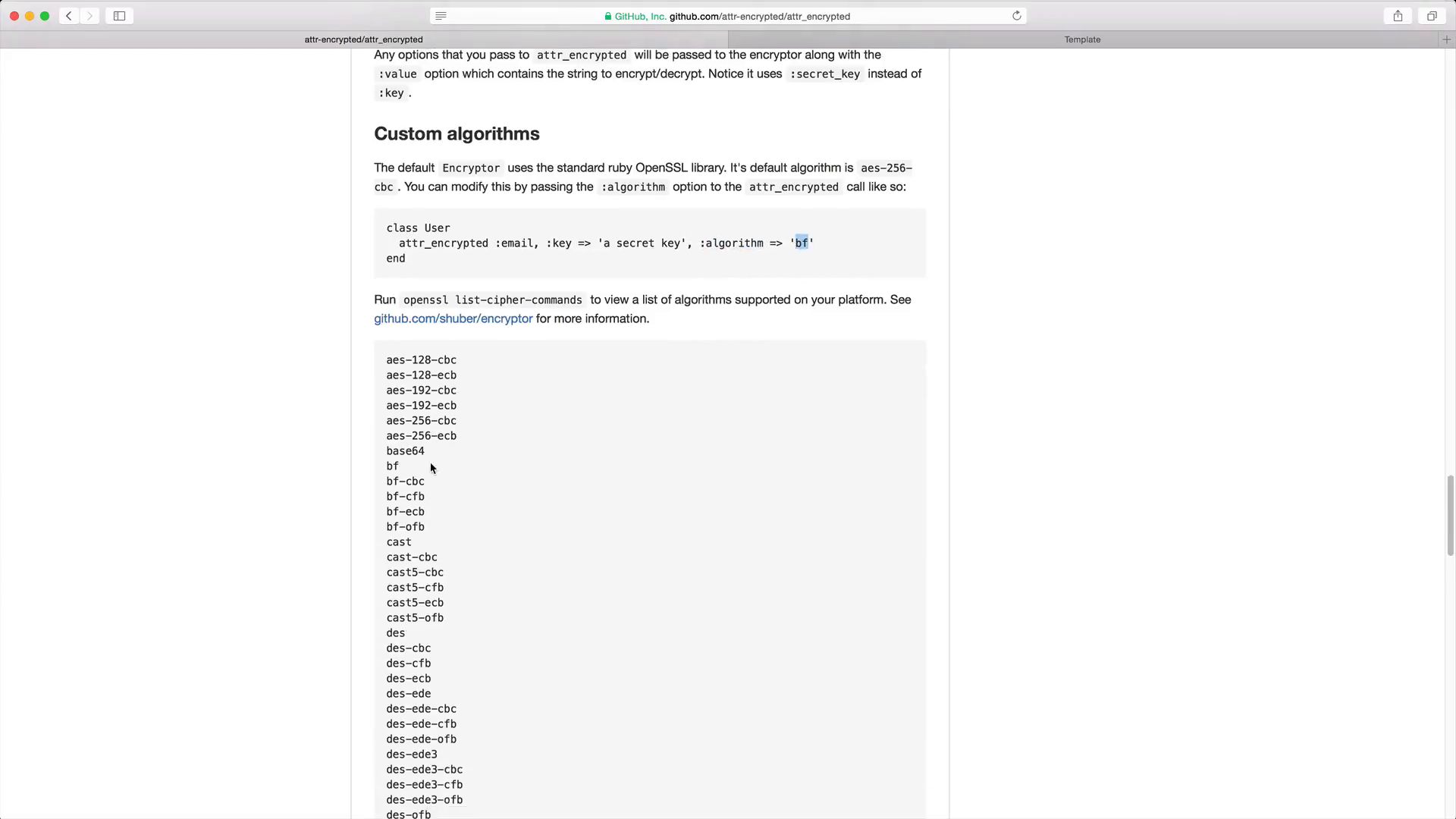
pyautogui.scroll(-3)
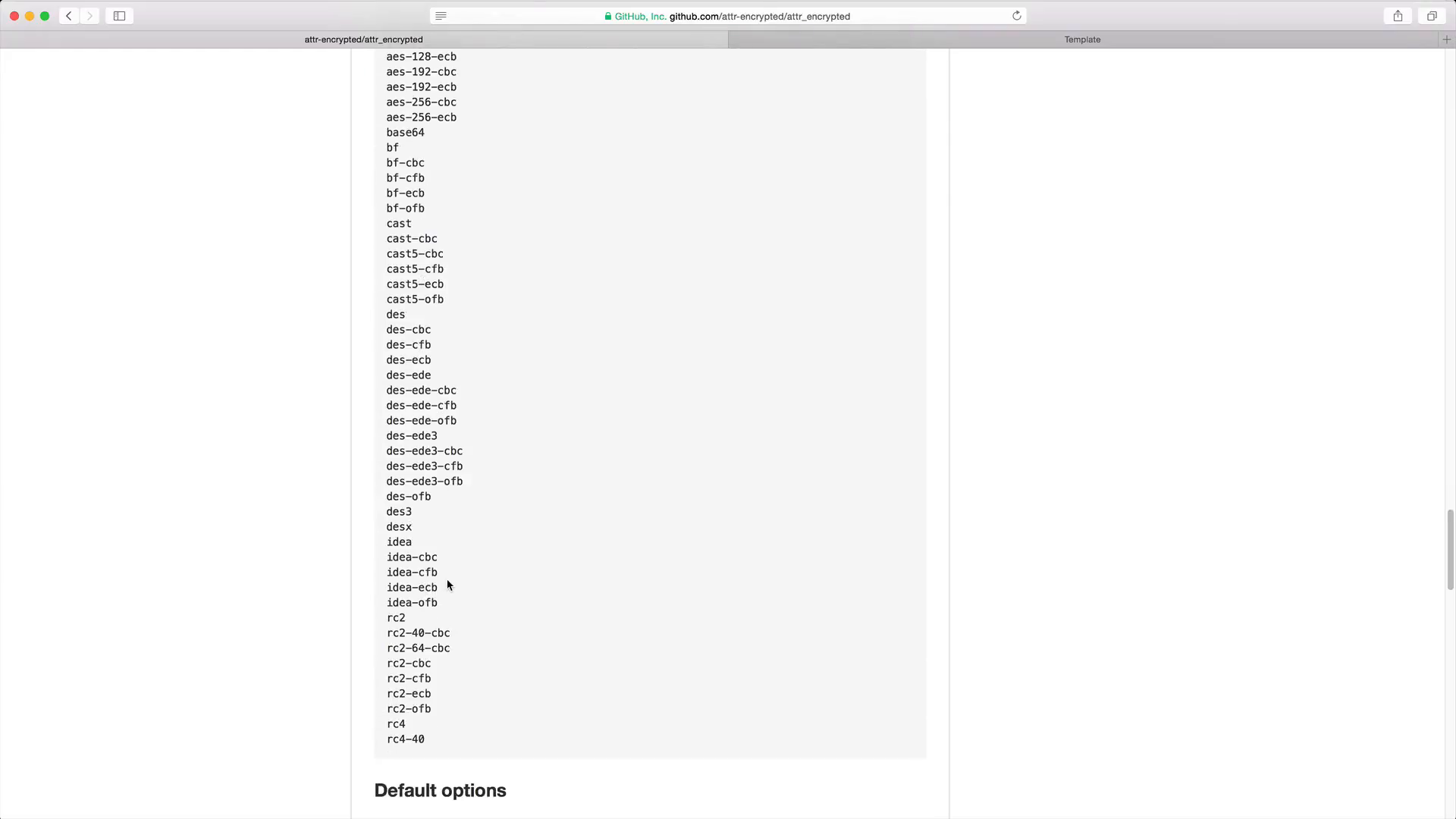
pyautogui.scroll(-3)
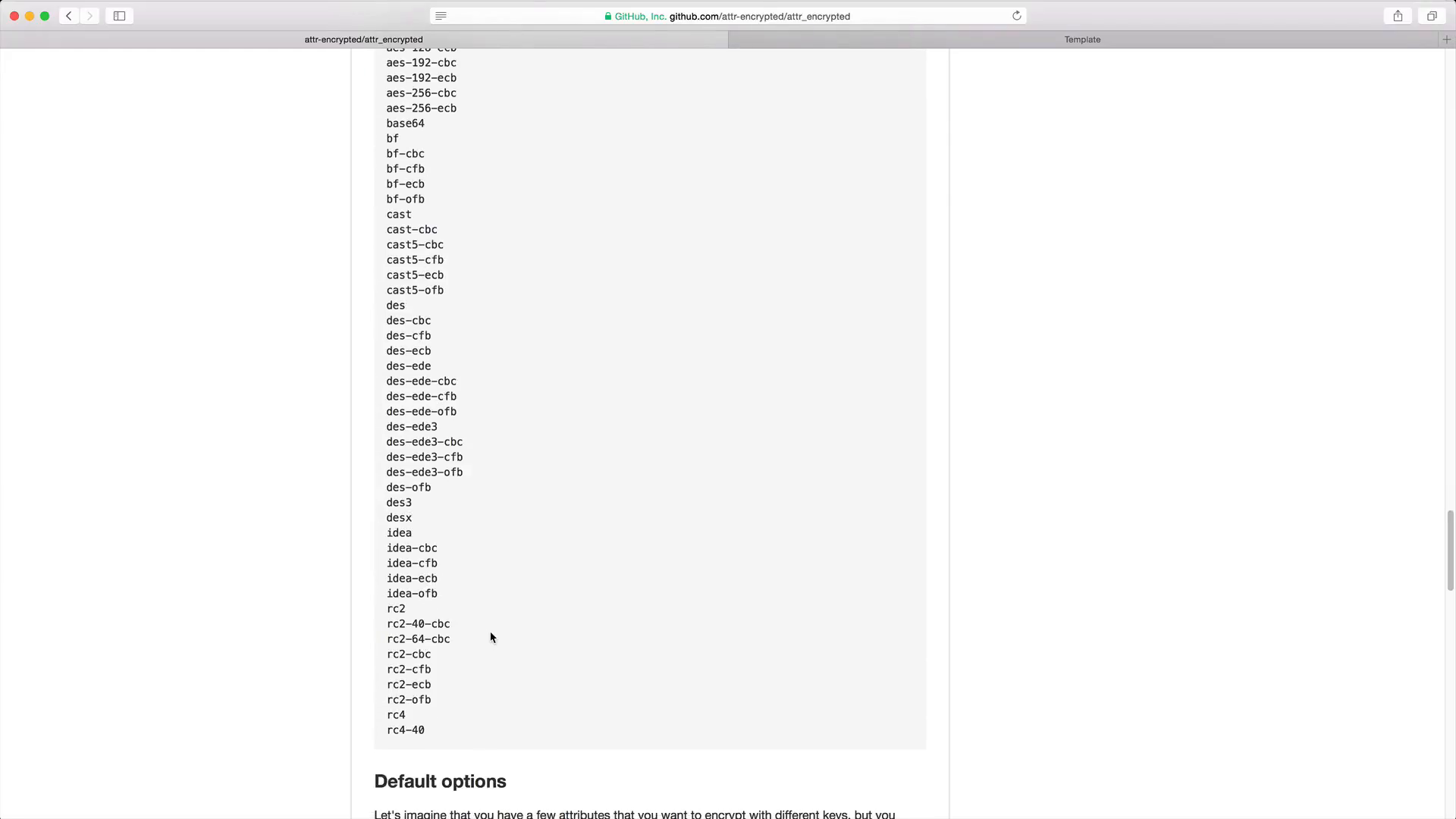